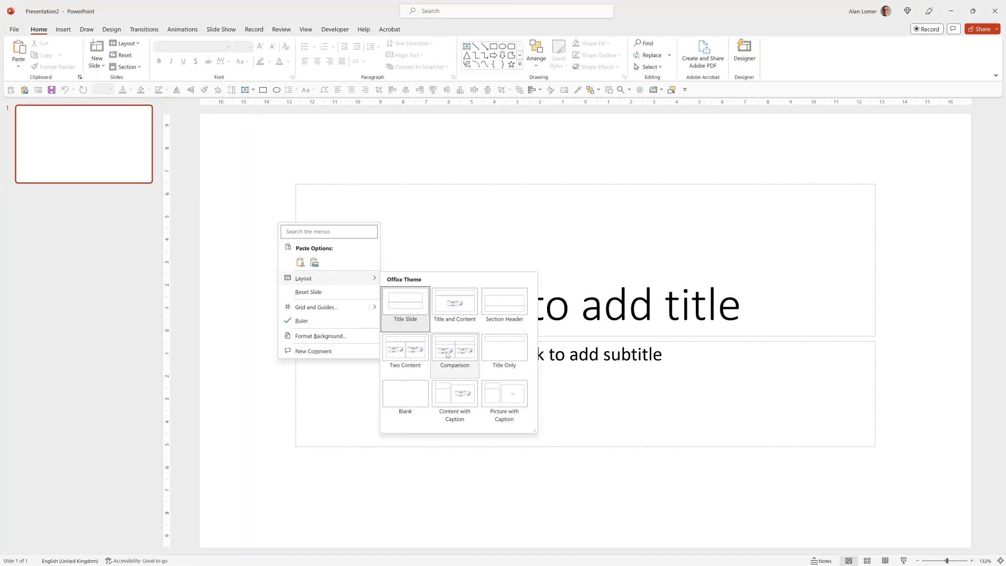
Switch the slide to the Blank layout and paste the three-shade blue swatch strip beside it
{"action": "left_click", "coordinate": [405, 393]}
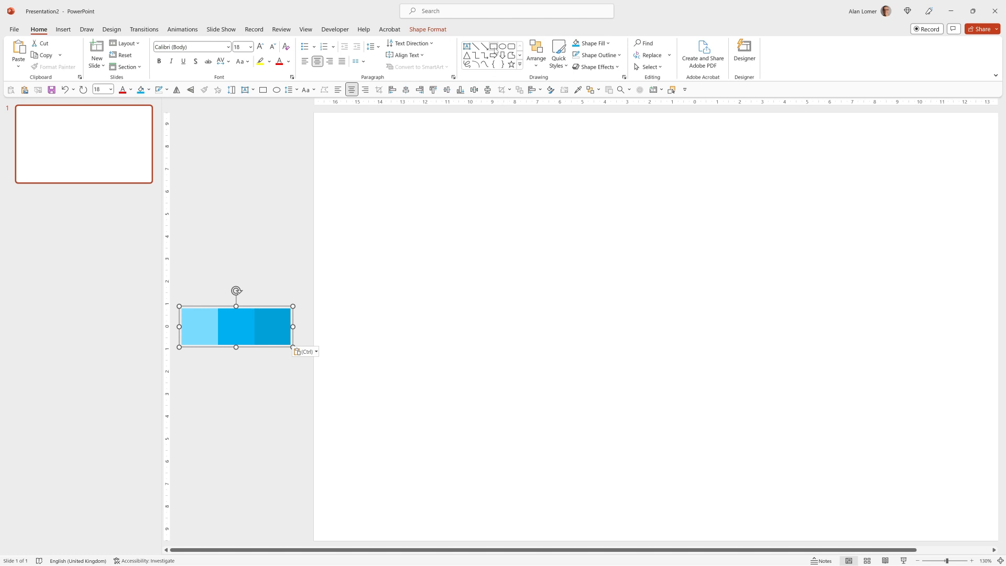
{"action": "mouse_move", "coordinate": [494, 47]}
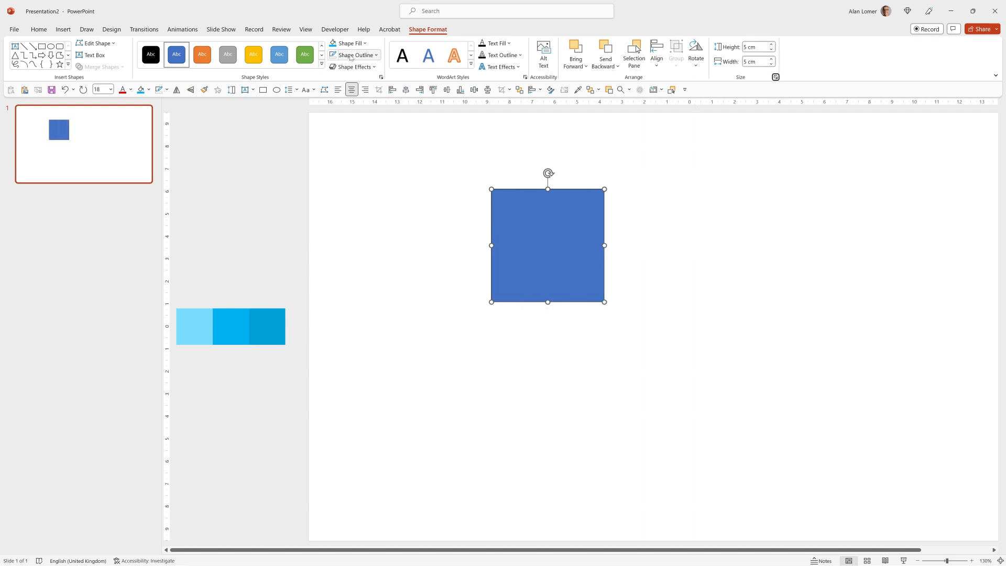
Fill the 5 cm square with the lightest blue, sampled by eyedropper from the palette strip
{"action": "left_click", "coordinate": [348, 43]}
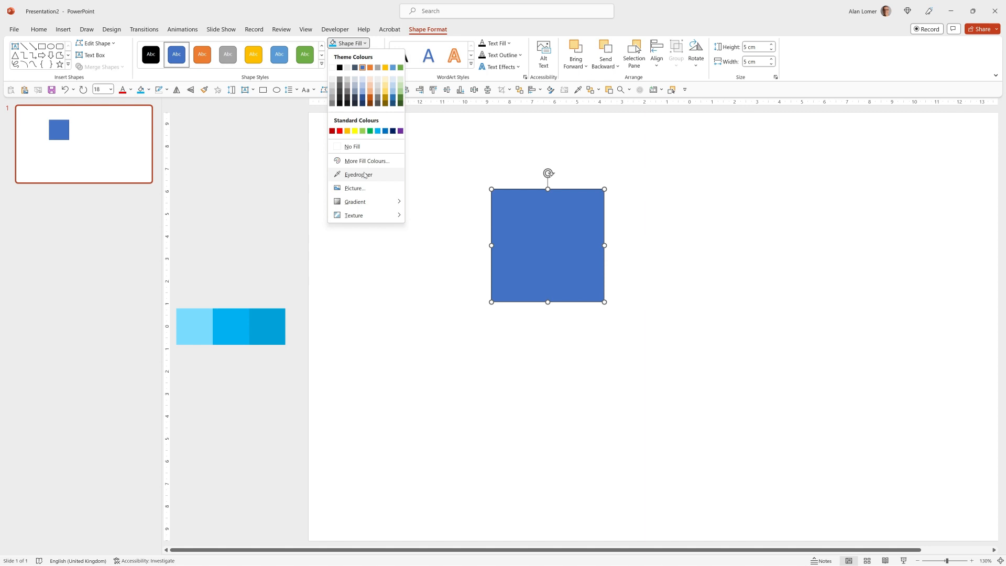
{"action": "left_click", "coordinate": [195, 326]}
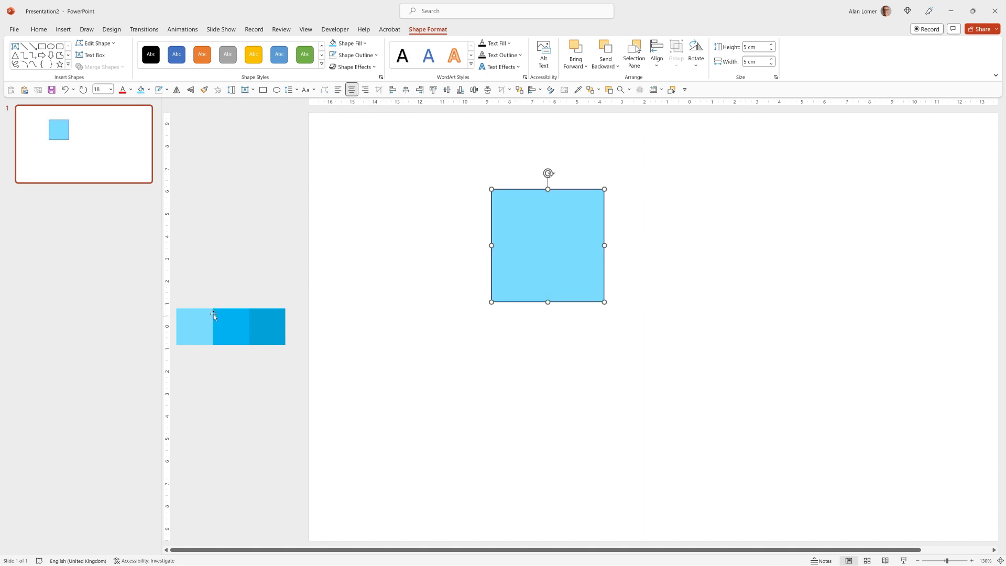
{"action": "mouse_move", "coordinate": [359, 191]}
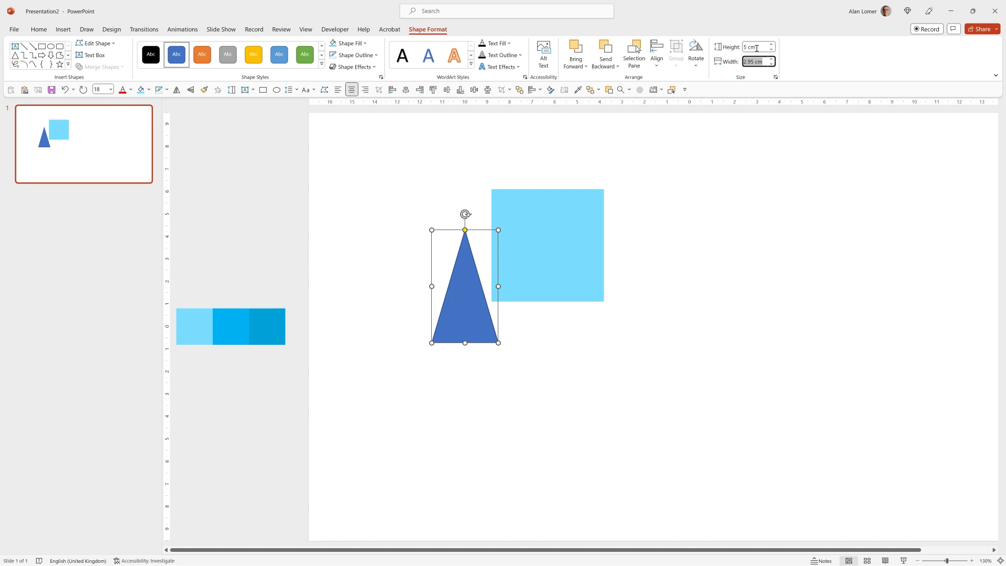
Size the isosceles triangle to the square, fill it middle blue, and centre-align it over the square
{"action": "left_click", "coordinate": [346, 43]}
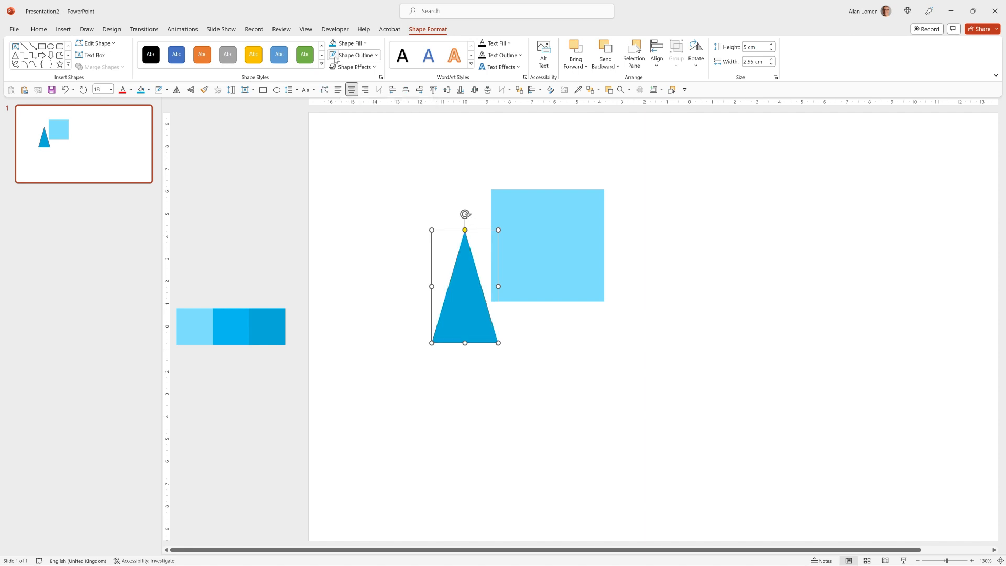
{"action": "left_click", "coordinate": [577, 200]}
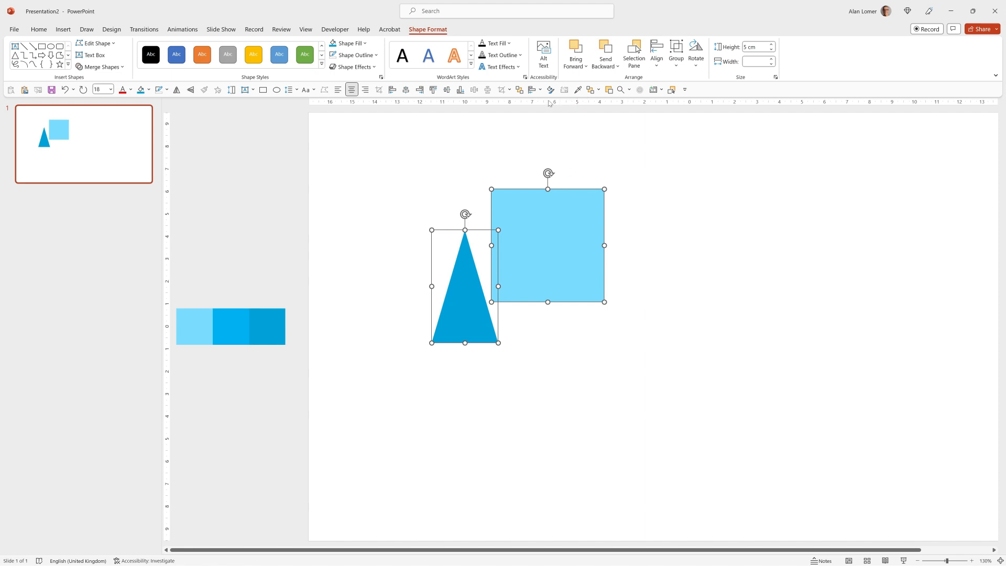
{"action": "left_click", "coordinate": [656, 46]}
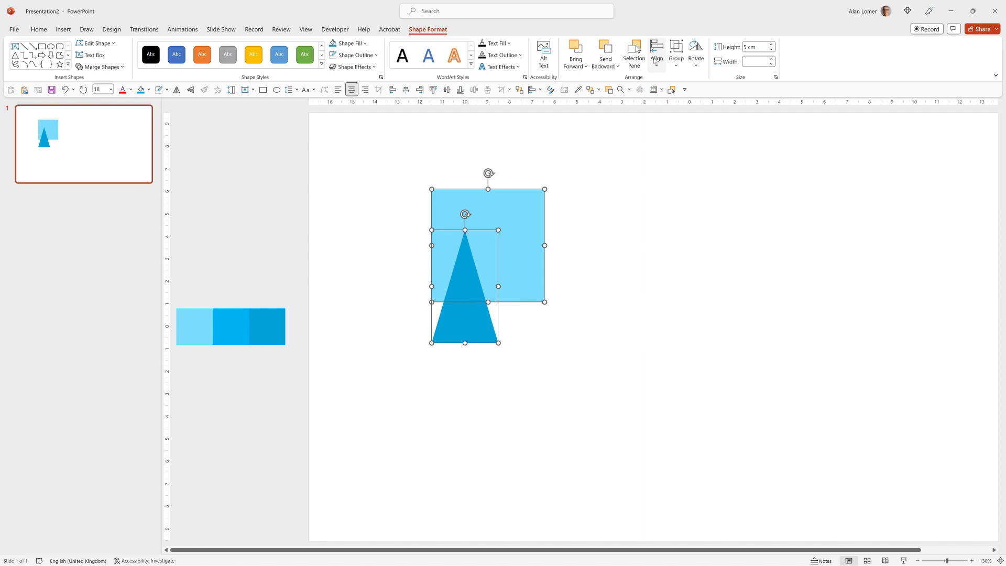
{"action": "left_click", "coordinate": [656, 52]}
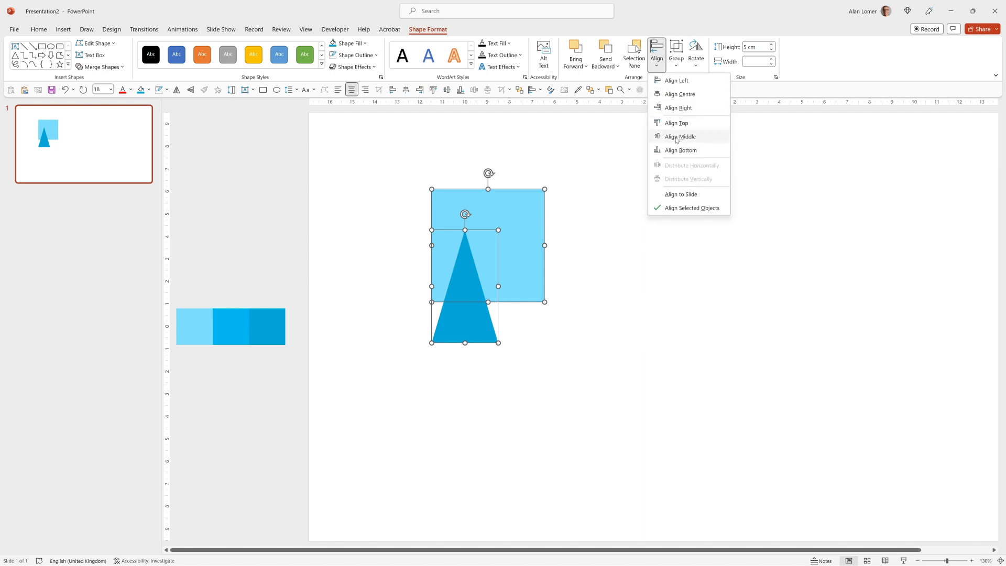
{"action": "left_click", "coordinate": [676, 123]}
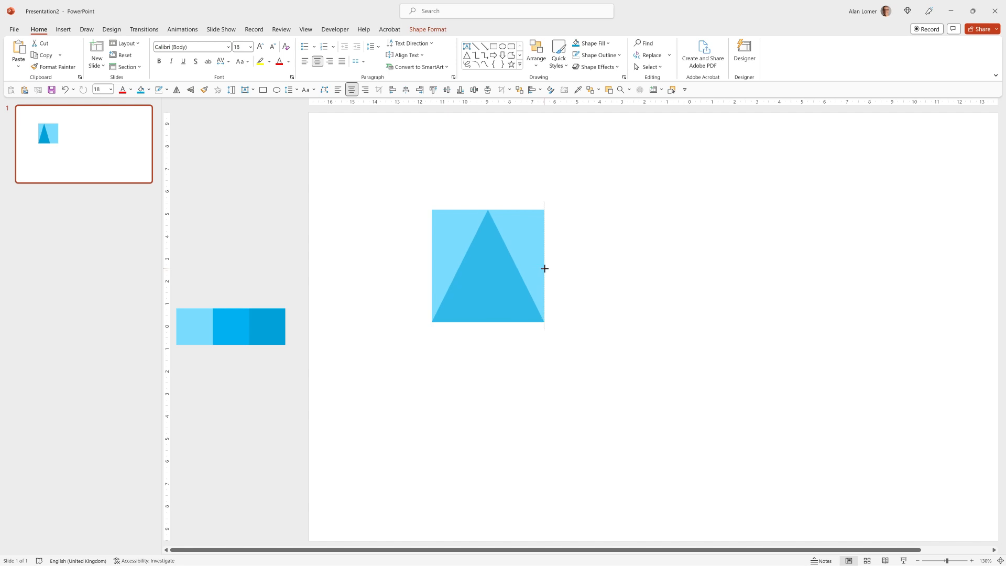
Change the triangle to a right triangle, duplicate it, and rotate the copy to halve the square
{"action": "left_click", "coordinate": [488, 266]}
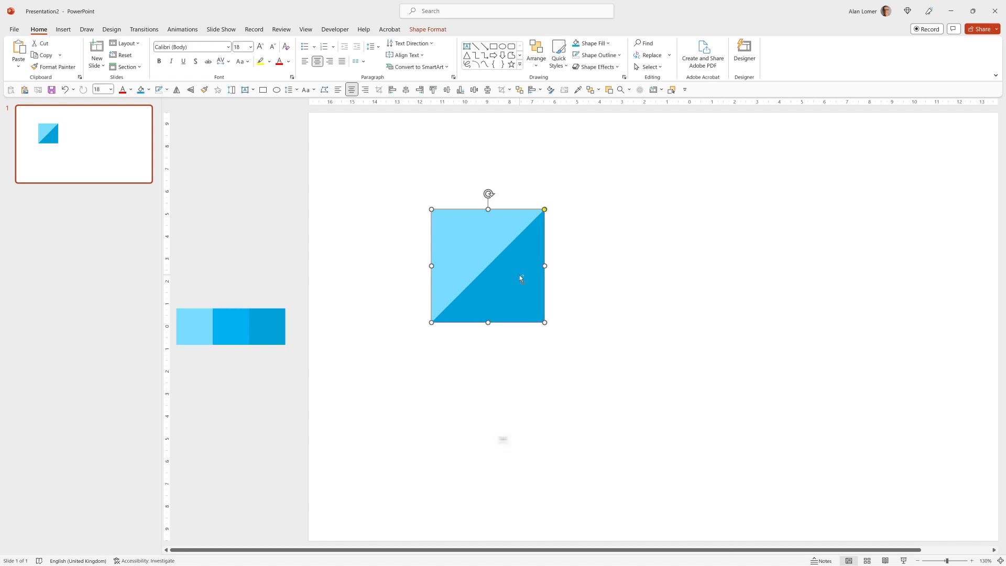
{"action": "key", "text": "Ctrl+D"}
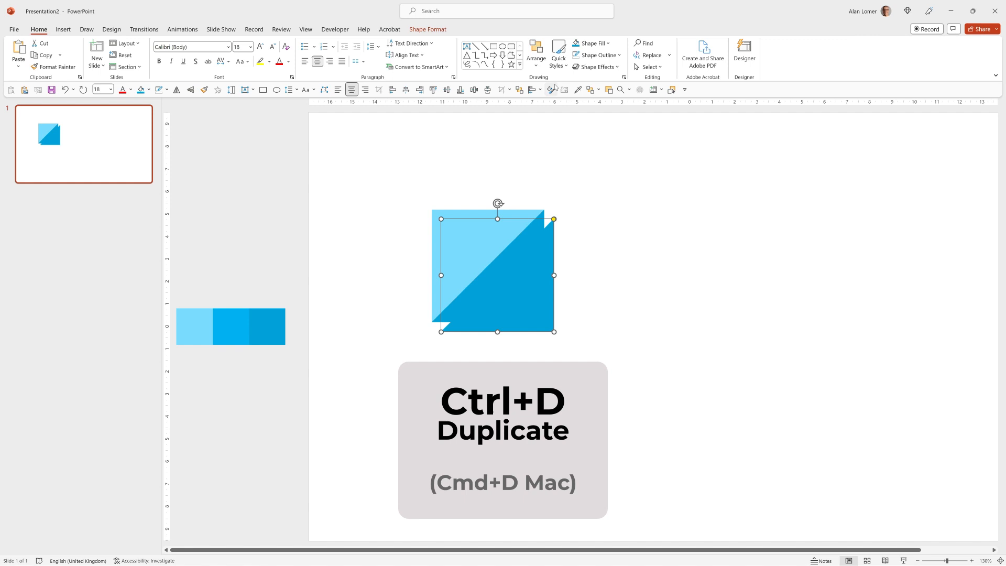
{"action": "left_click", "coordinate": [536, 54]}
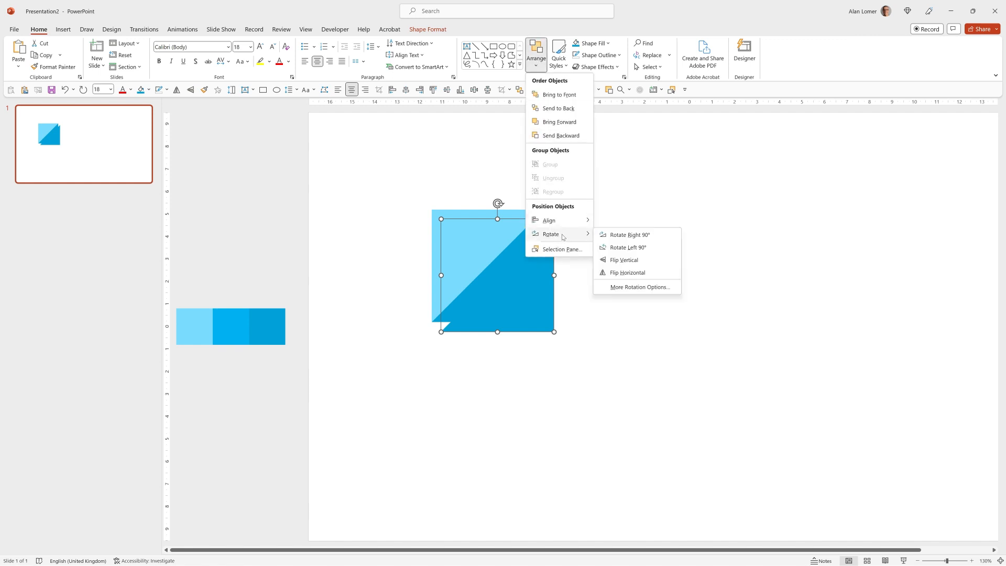
{"action": "left_click", "coordinate": [628, 272]}
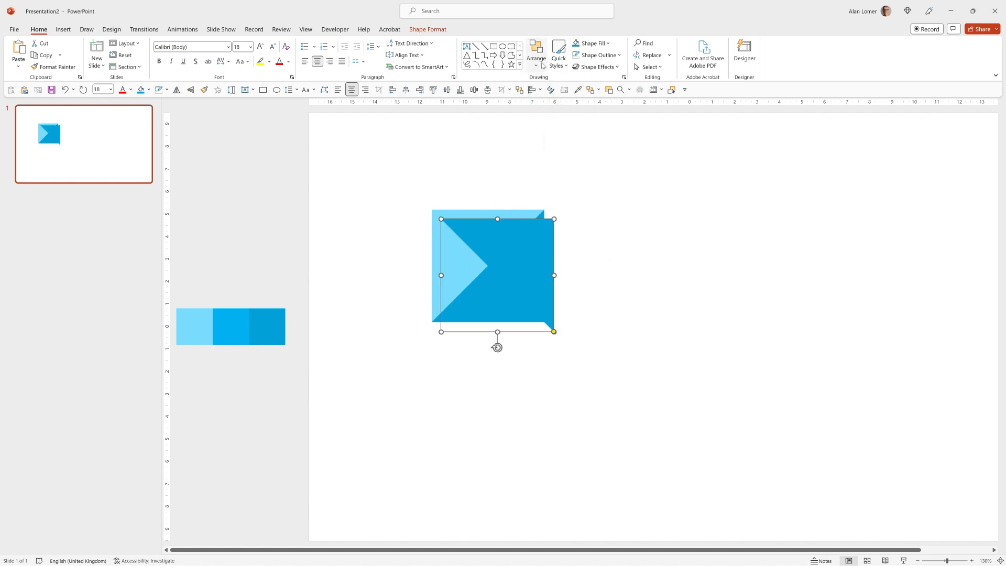
{"action": "left_click", "coordinate": [536, 54]}
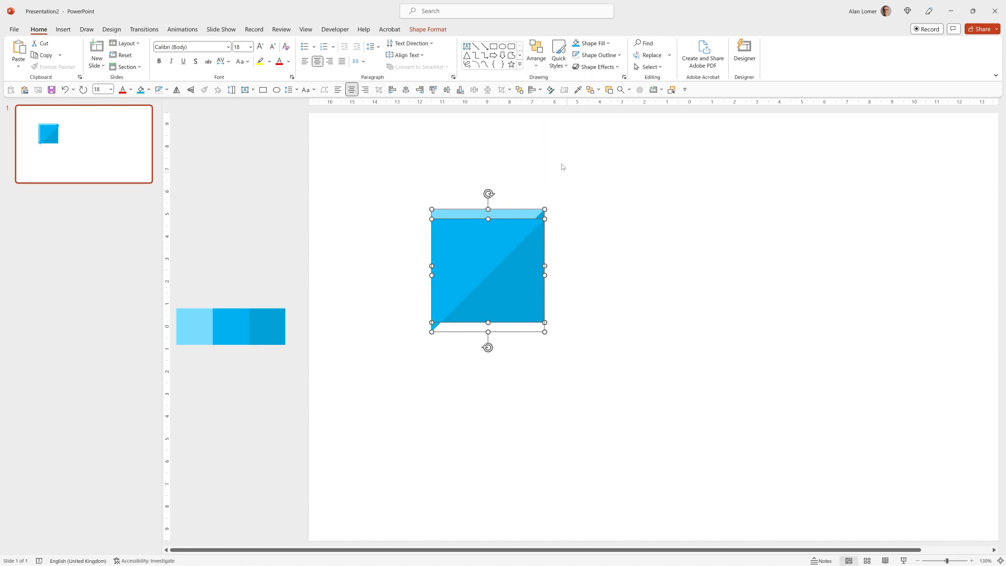
Group both triangles with Ctrl+G and drag the tile to the upper right of the square
{"action": "left_click", "coordinate": [536, 53]}
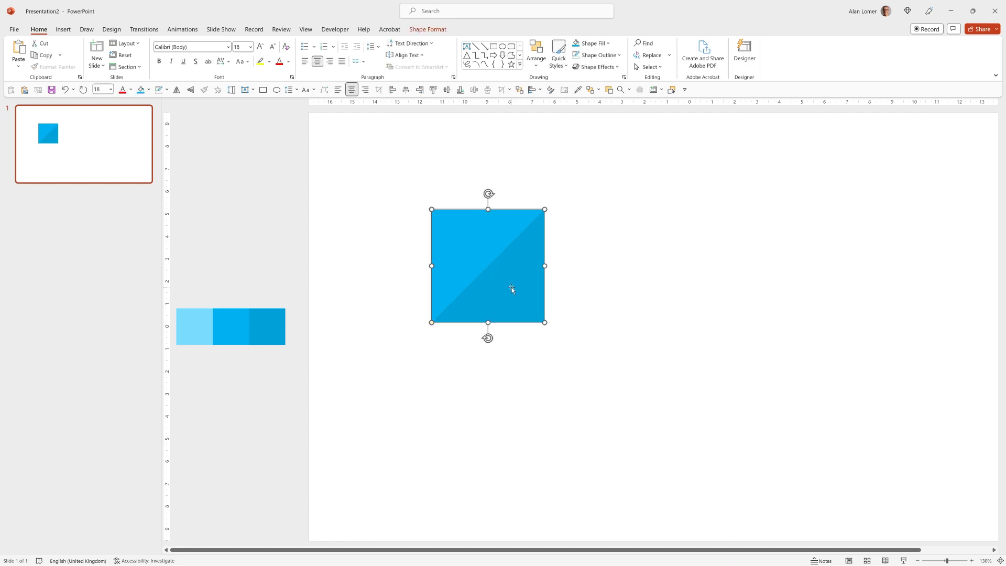
{"action": "key", "text": "ctrl+g"}
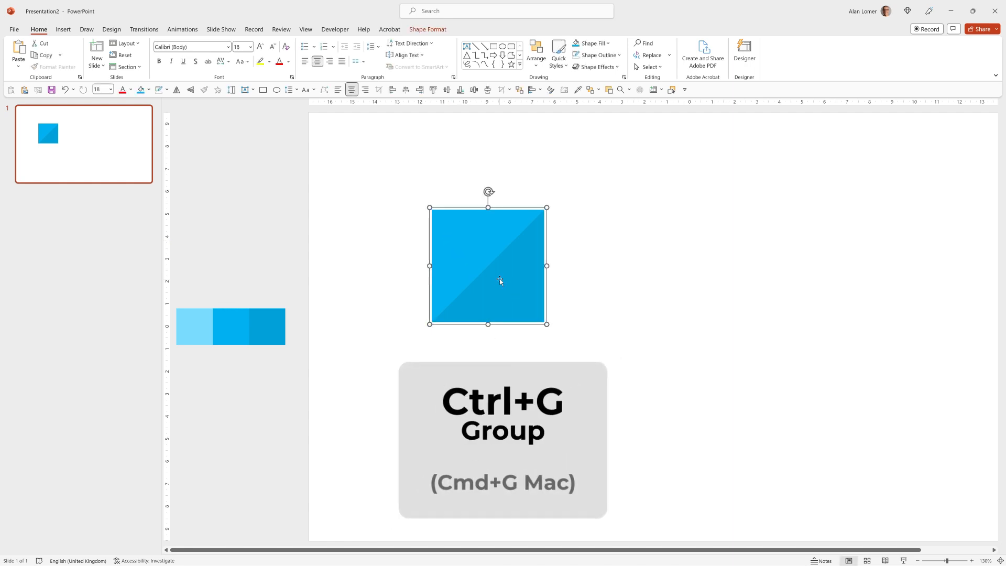
{"action": "left_click_drag", "start_coordinate": [500, 266], "coordinate": [639, 222]}
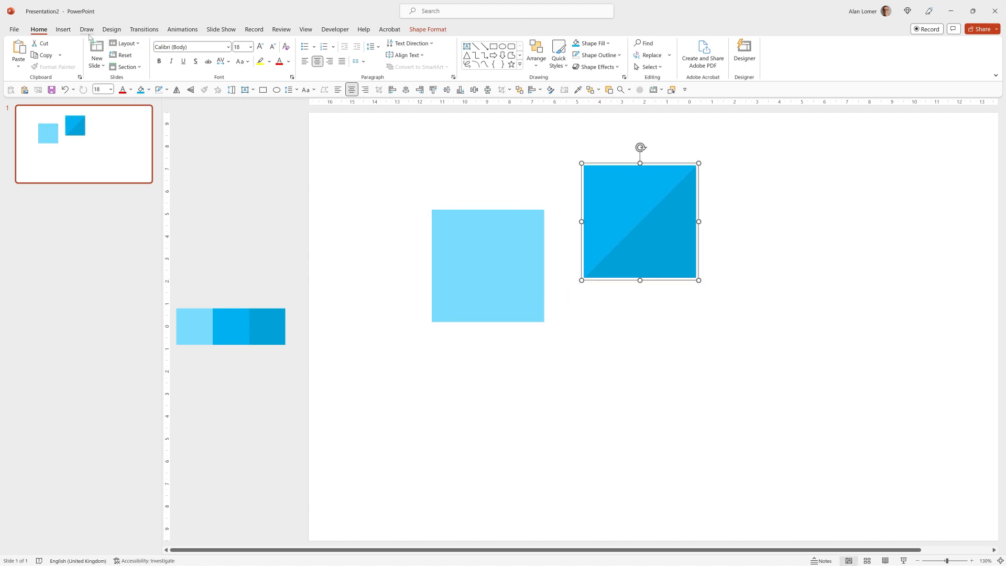
Insert the gift box icon found by searching 'present' and drag it onto the split tile
{"action": "left_click", "coordinate": [64, 29]}
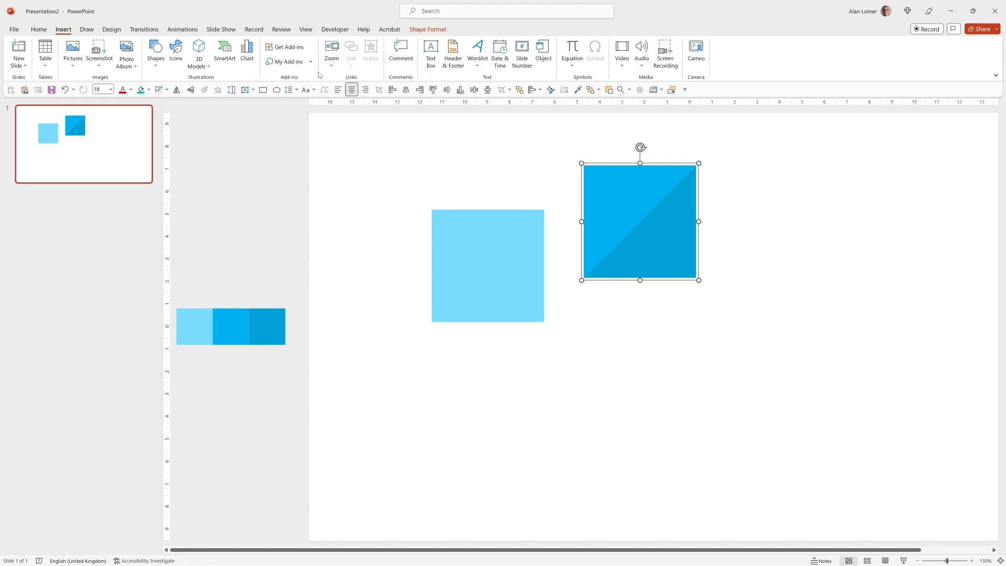
{"action": "left_click", "coordinate": [175, 49]}
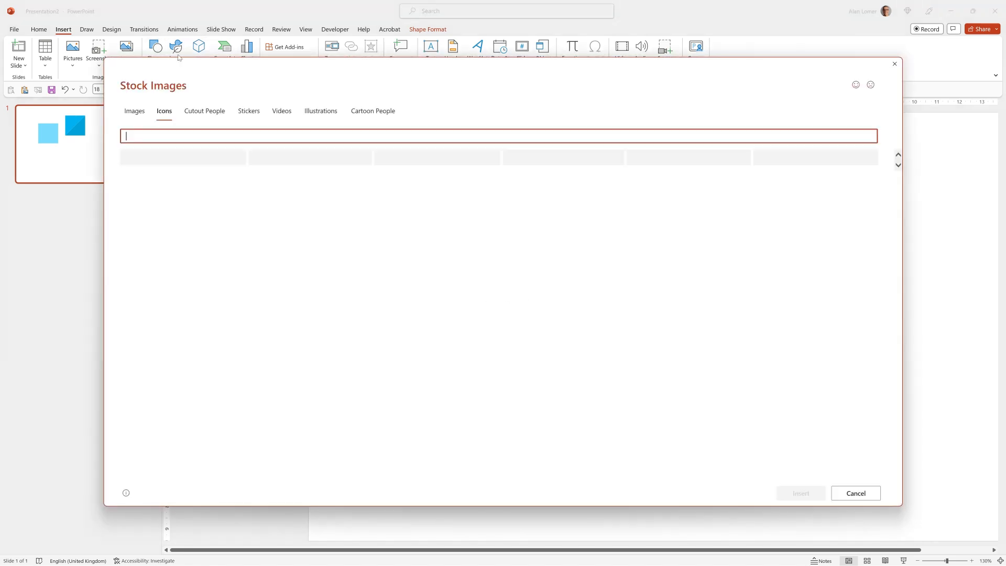
{"action": "type", "text": "present"}
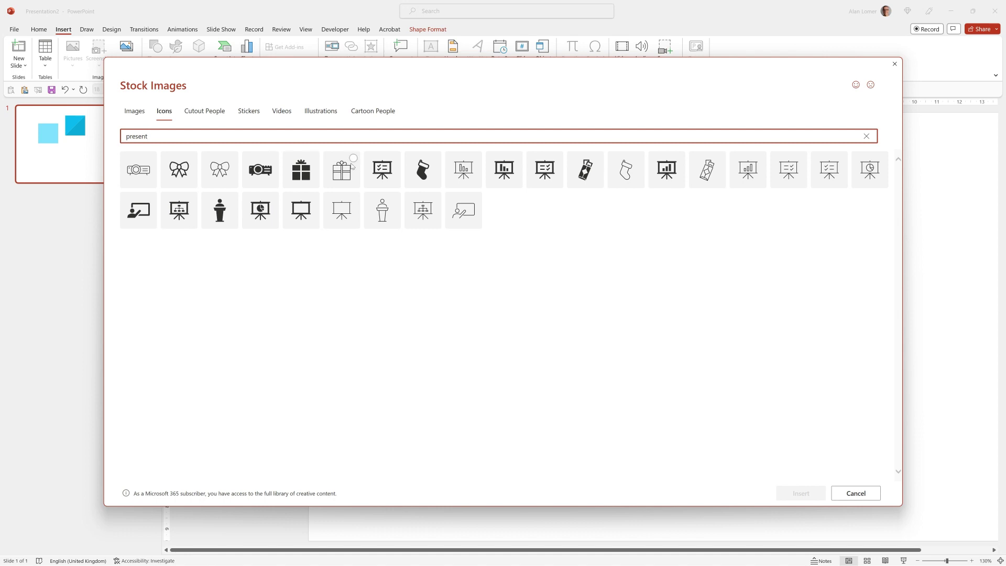
{"action": "left_click", "coordinate": [801, 493]}
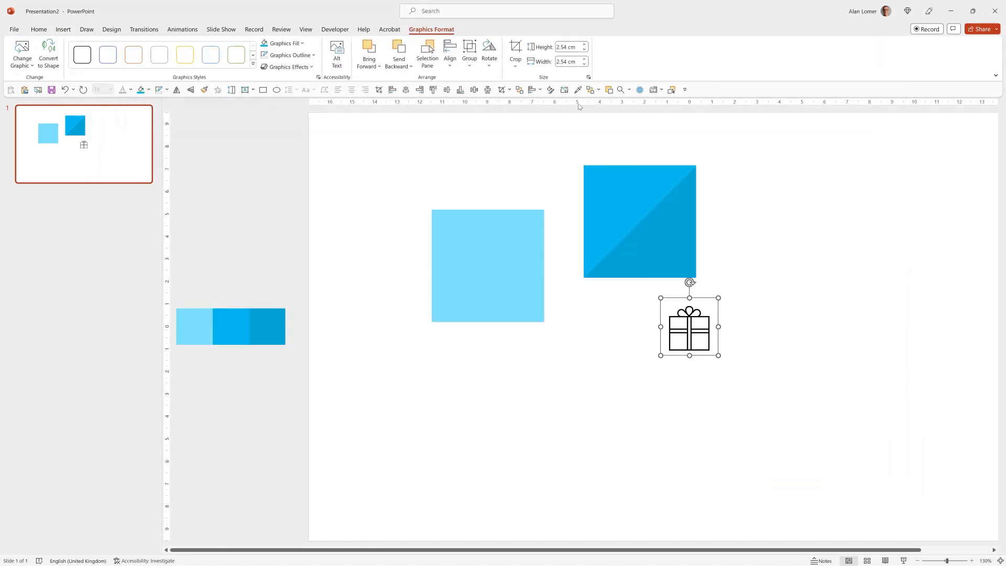
{"action": "left_click_drag", "start_coordinate": [689, 327], "coordinate": [638, 220]}
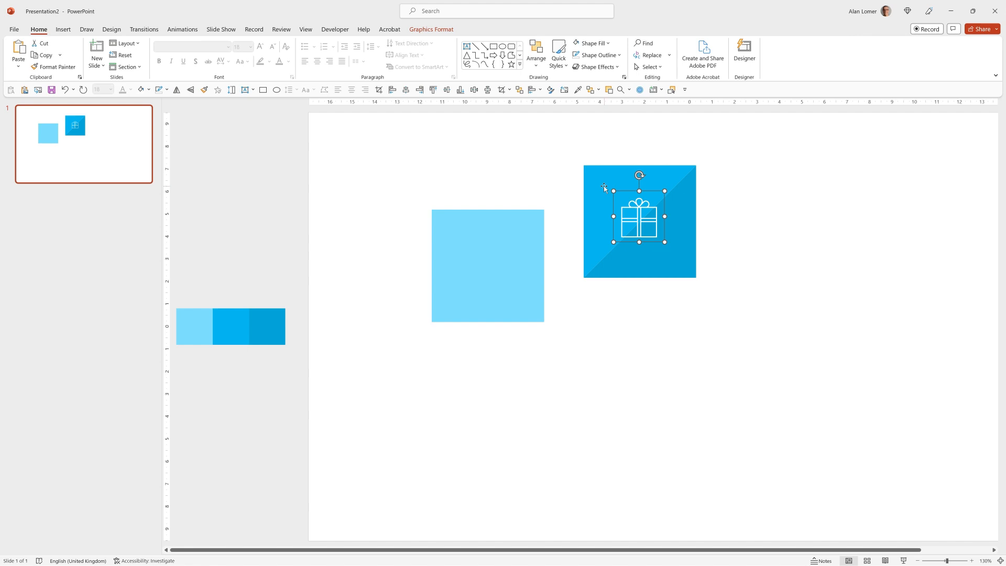
Centre the gift icon on the tile and select the tile group
{"action": "left_click", "coordinate": [536, 52]}
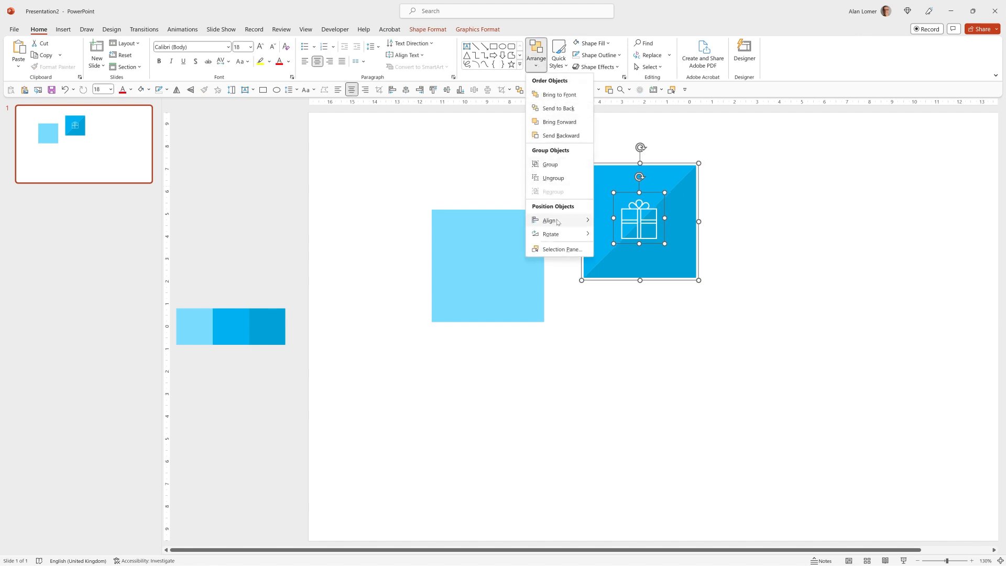
{"action": "left_click", "coordinate": [721, 294]}
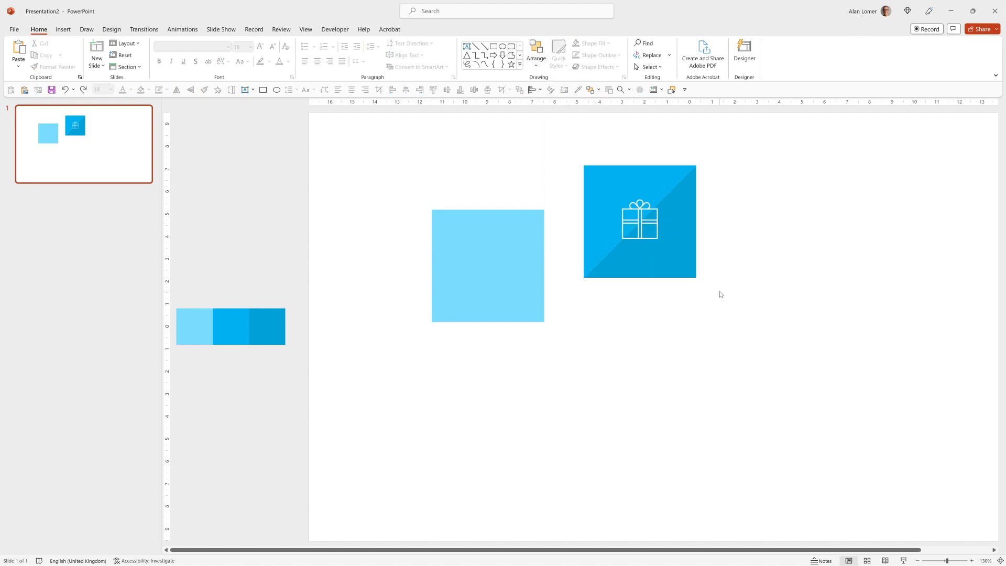
{"action": "left_click", "coordinate": [640, 221]}
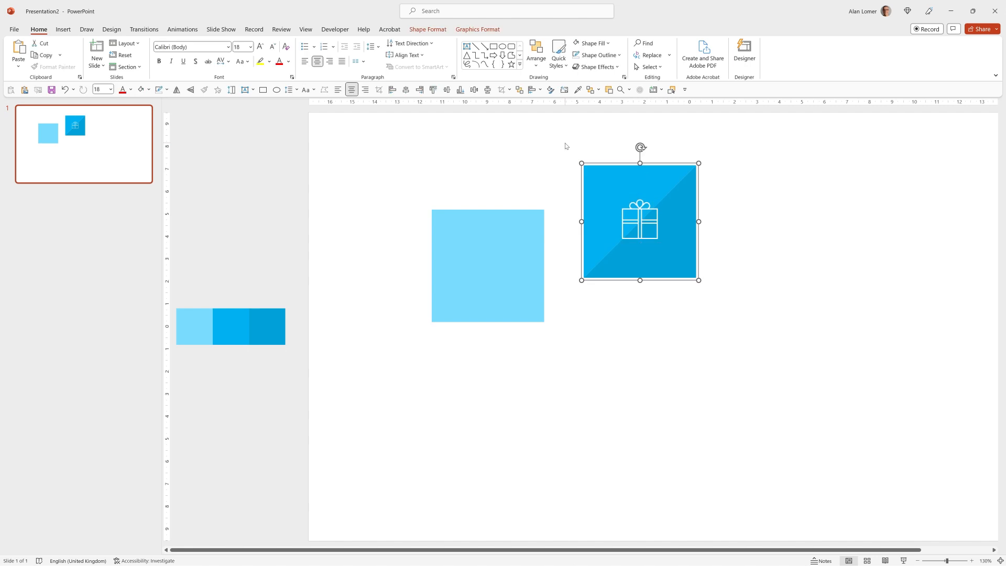
Type '£50' and 'CASH' on two lines in the square, formatted bold 32 pt Poppins
{"action": "key", "text": "Ctrl+G"}
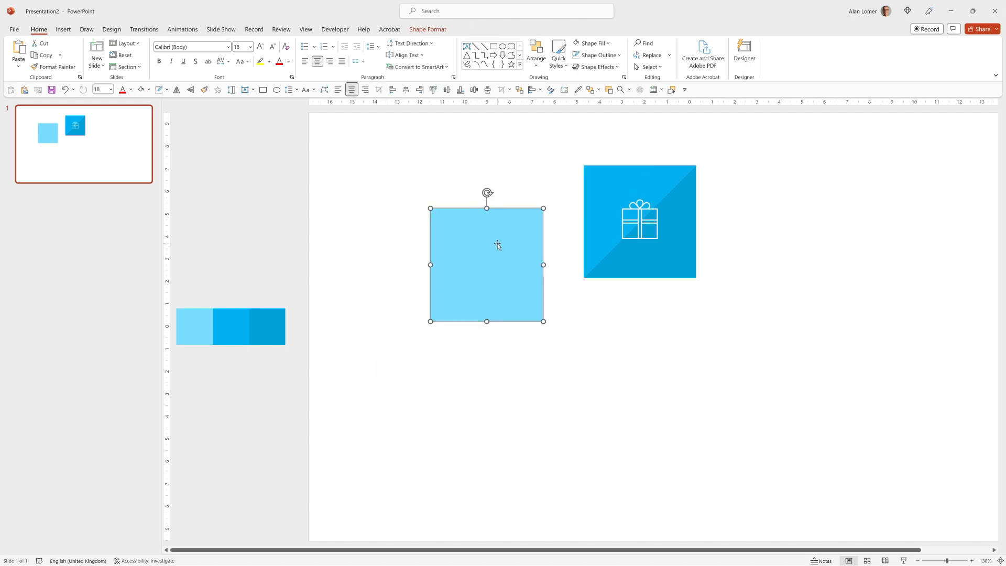
{"action": "type", "text": "£50"}
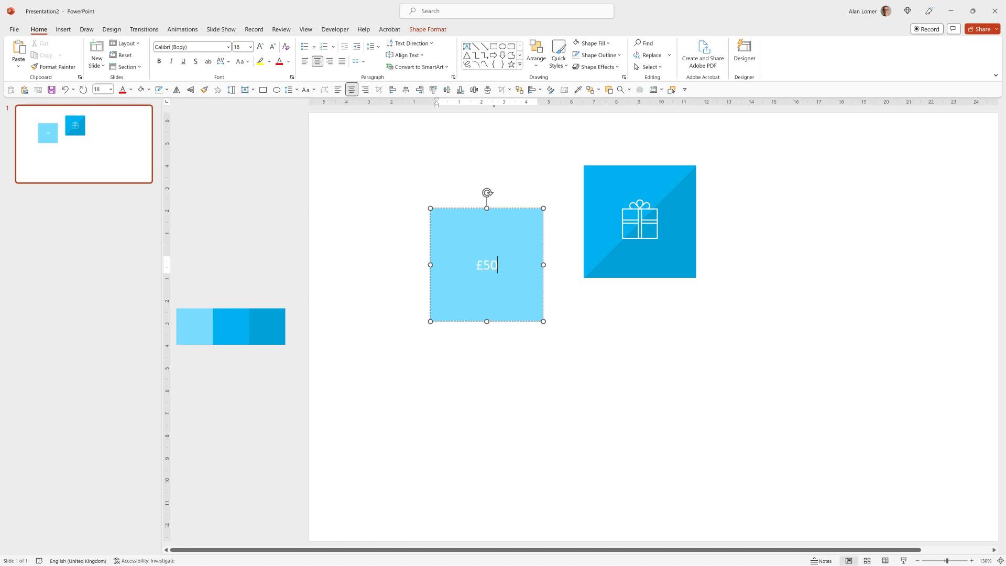
{"action": "type", "text": "CASH"}
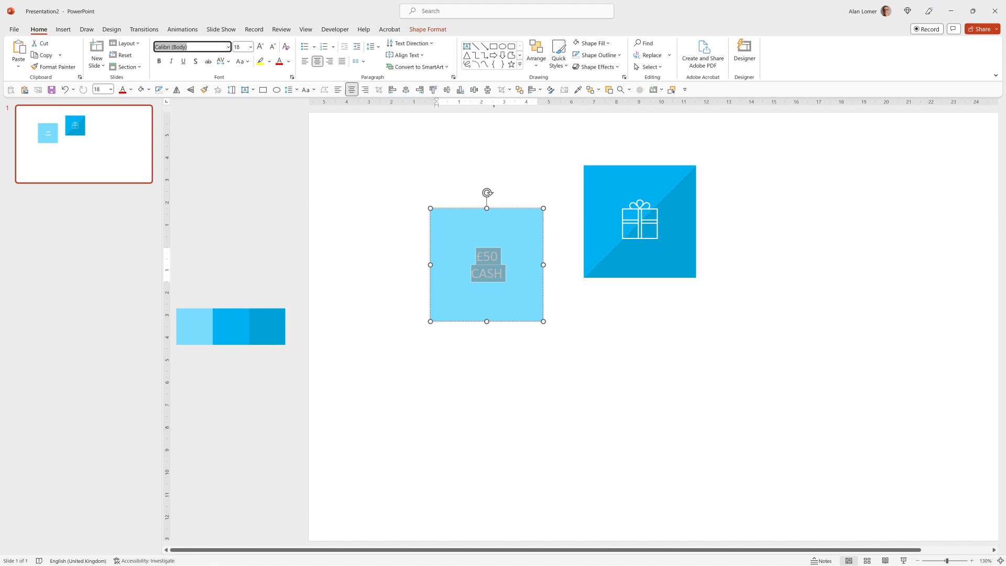
{"action": "type", "text": "Poppins"}
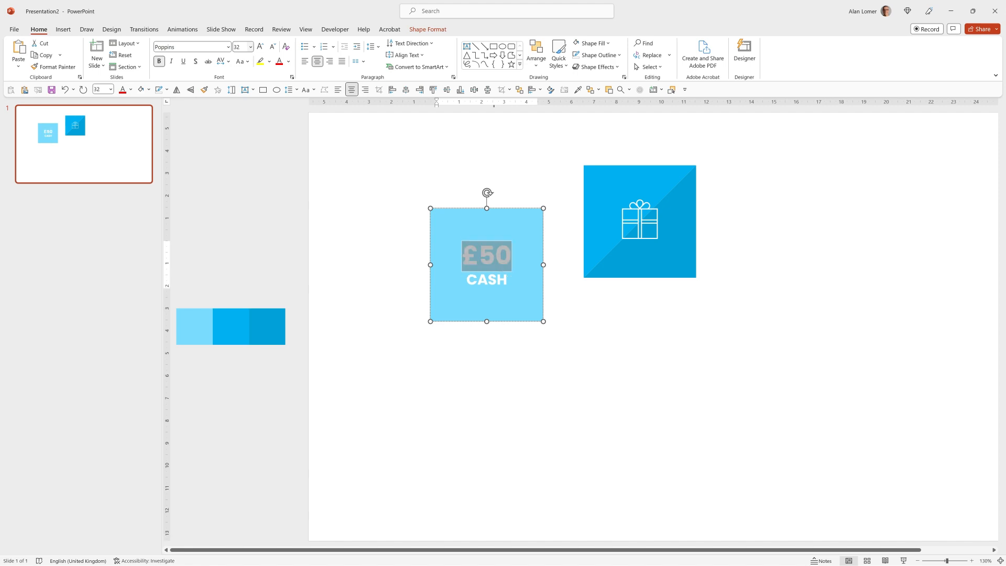
{"action": "left_click", "coordinate": [559, 295]}
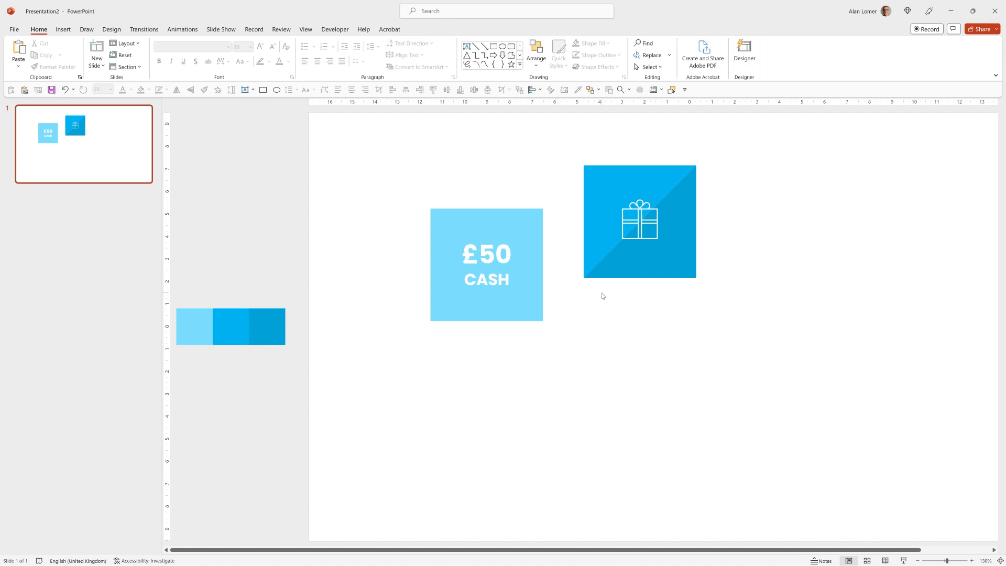
Apply a Fade entrance animation to the £50 CASH square
{"action": "left_click", "coordinate": [486, 264]}
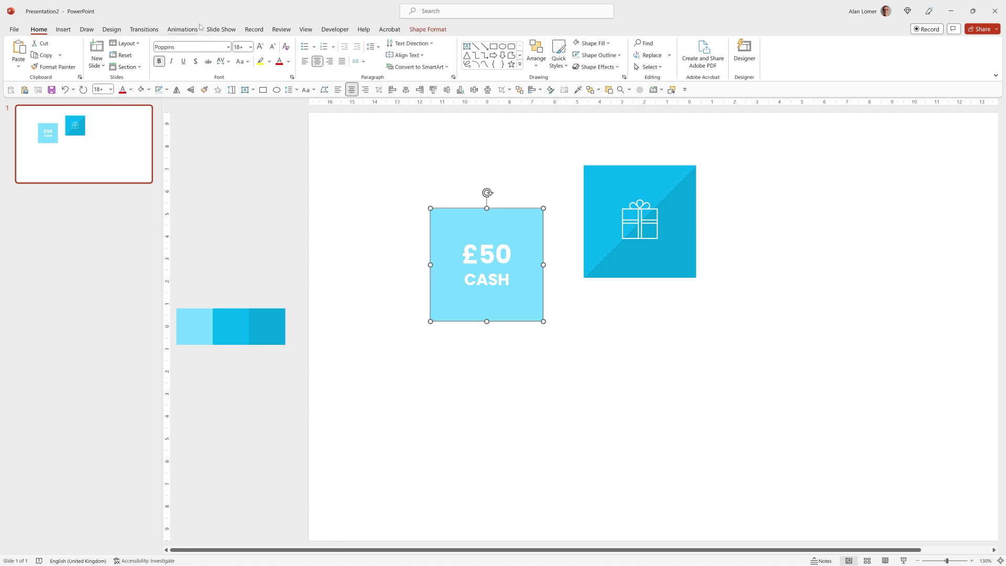
{"action": "left_click", "coordinate": [182, 29]}
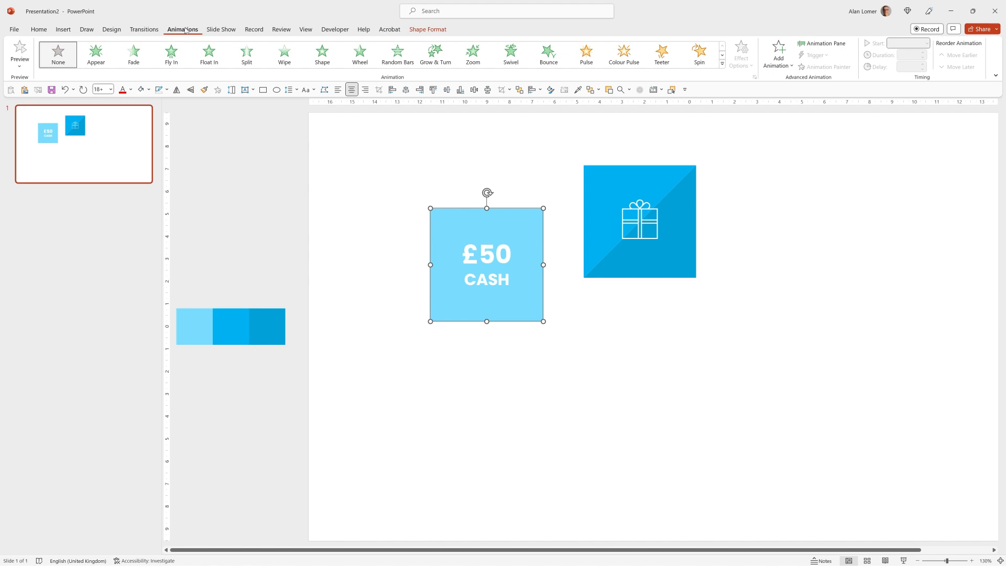
{"action": "left_click", "coordinate": [133, 53]}
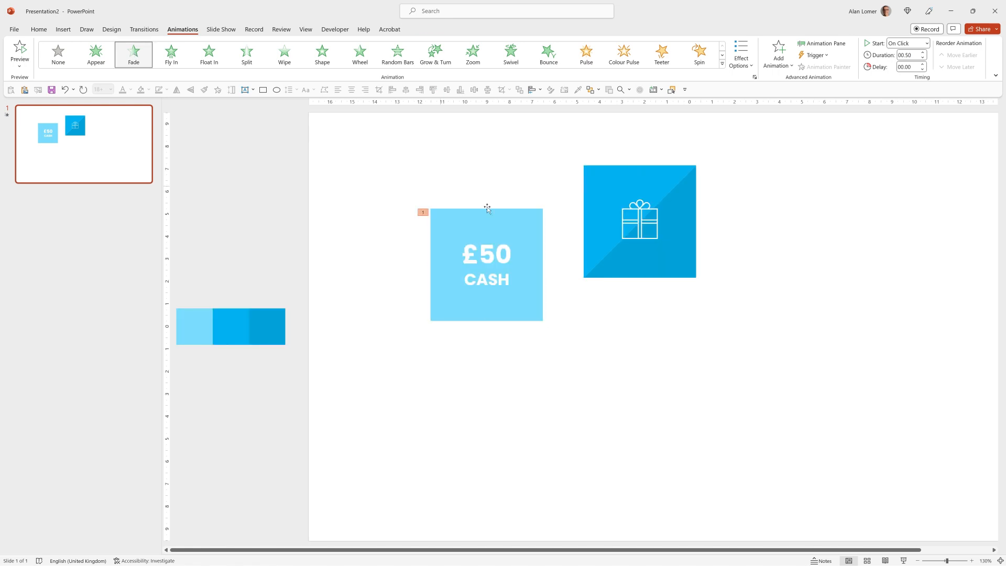
Add a Pulse emphasis to the tile, set to start With Previous in the Animation Pane
{"action": "left_click", "coordinate": [487, 264]}
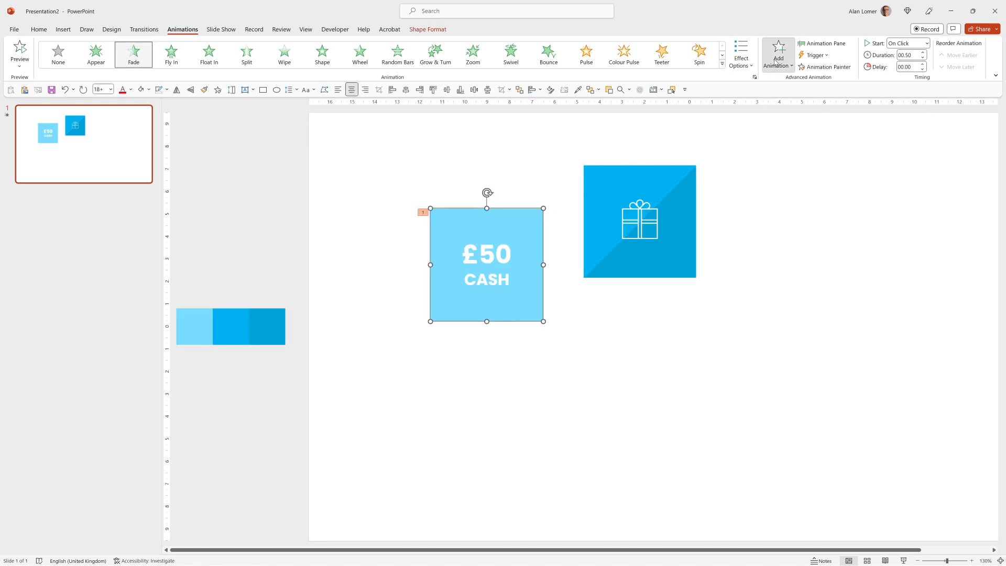
{"action": "left_click", "coordinate": [778, 52]}
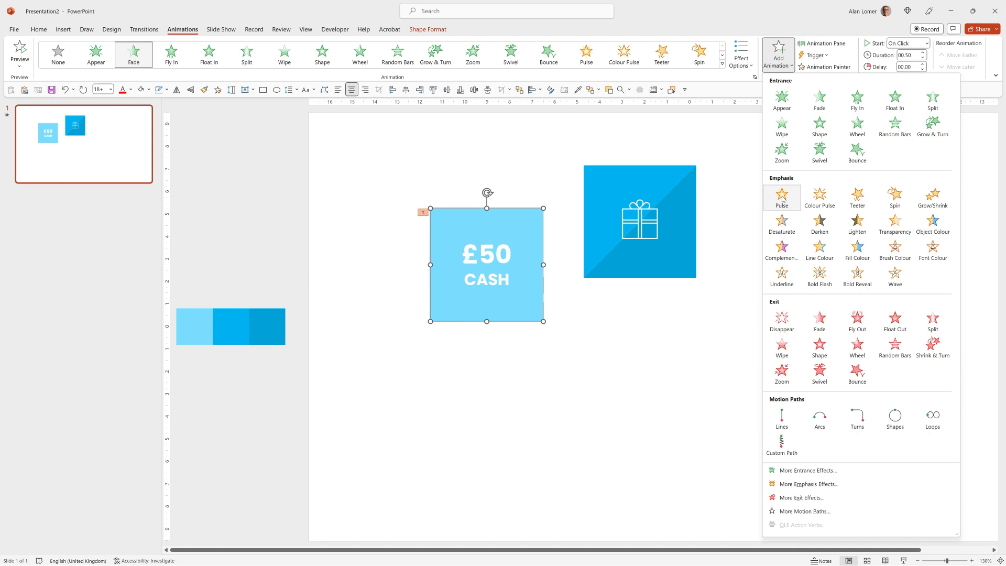
{"action": "left_click", "coordinate": [781, 195]}
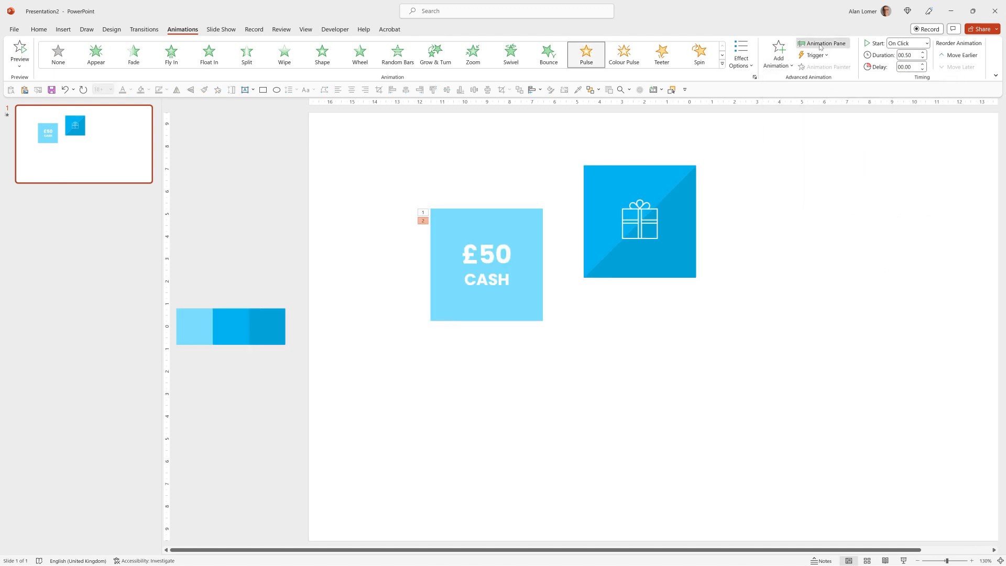
{"action": "left_click", "coordinate": [822, 42]}
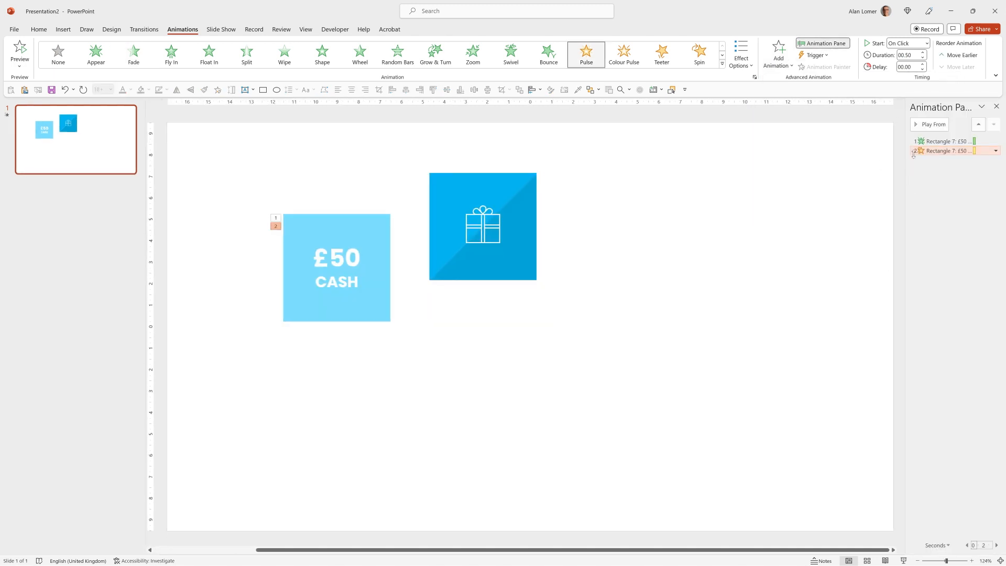
{"action": "left_click", "coordinate": [922, 43]}
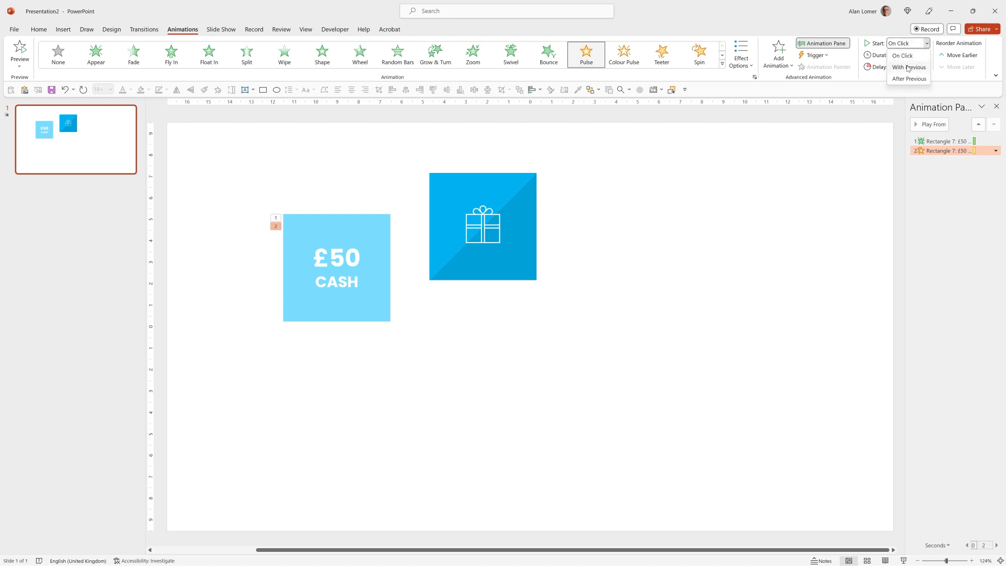
{"action": "left_click", "coordinate": [909, 68]}
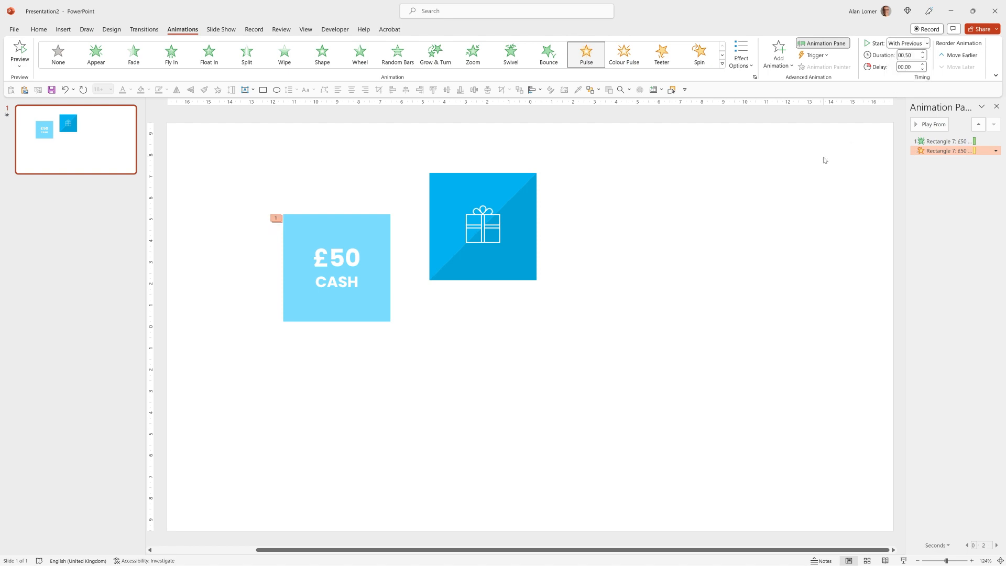
{"action": "mouse_move", "coordinate": [884, 160]}
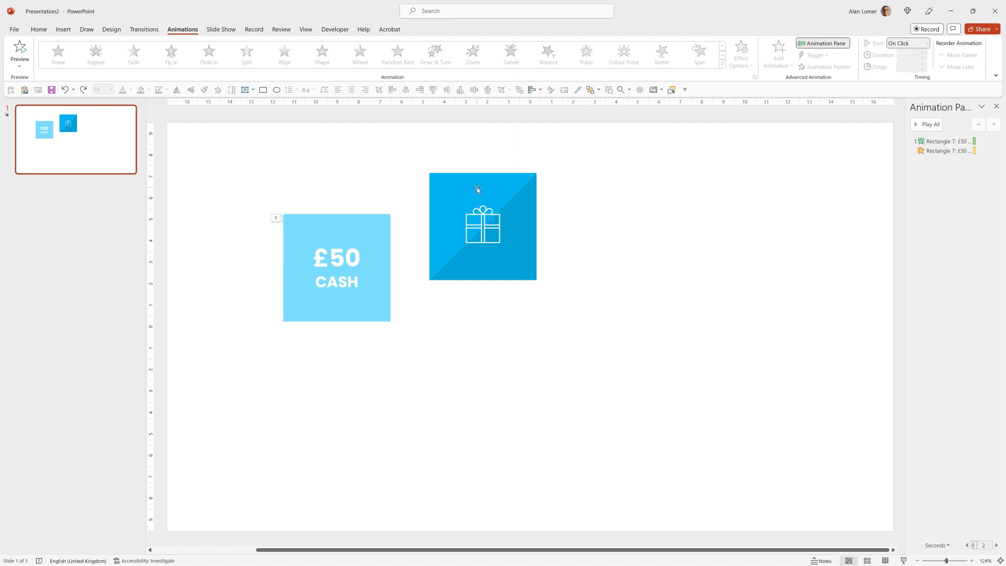
{"action": "left_click", "coordinate": [483, 226]}
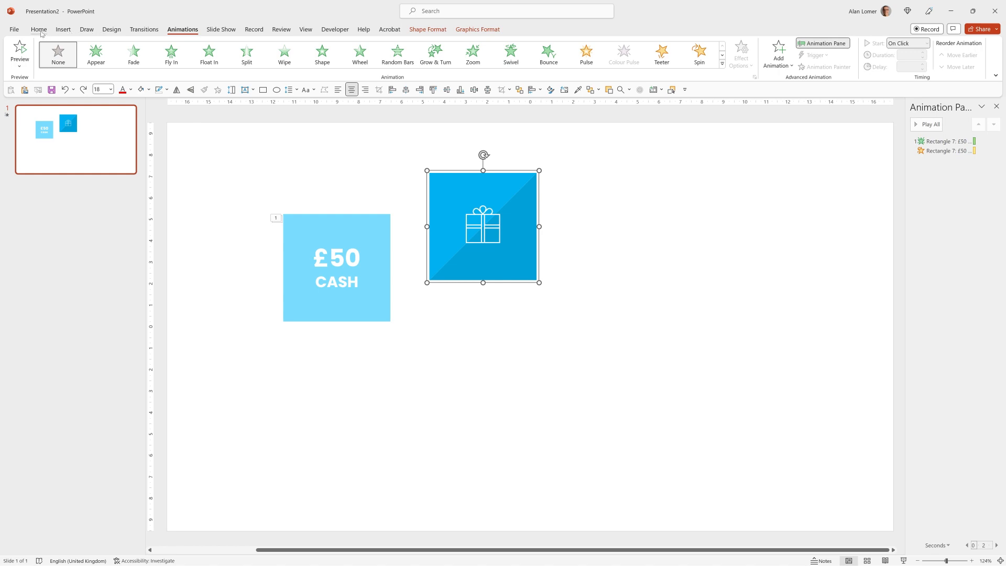
In the Selection Pane, rename Group 13 to 'panel' and Rectangle 7 to 'light blue'
{"action": "left_click", "coordinate": [38, 30]}
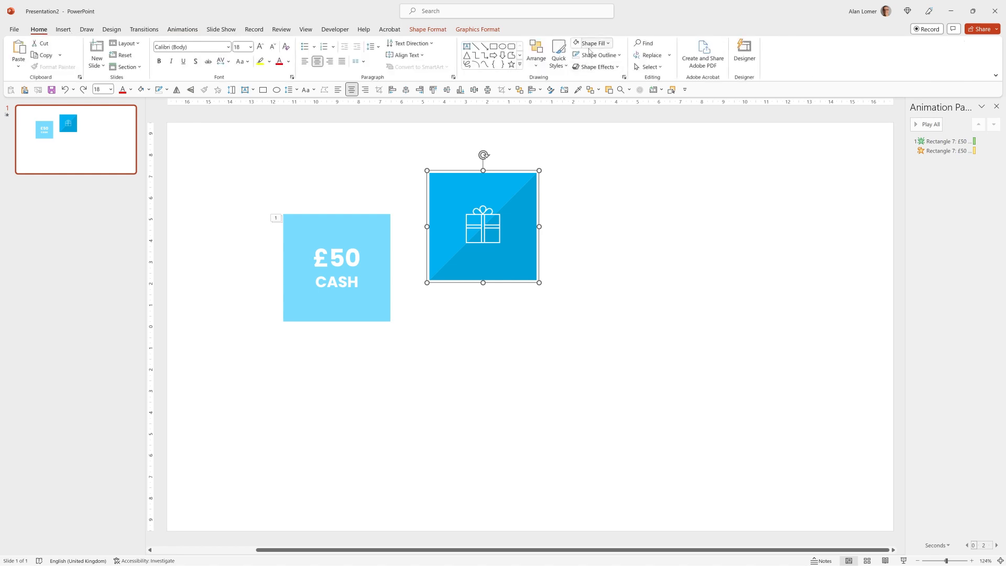
{"action": "left_click", "coordinate": [536, 54]}
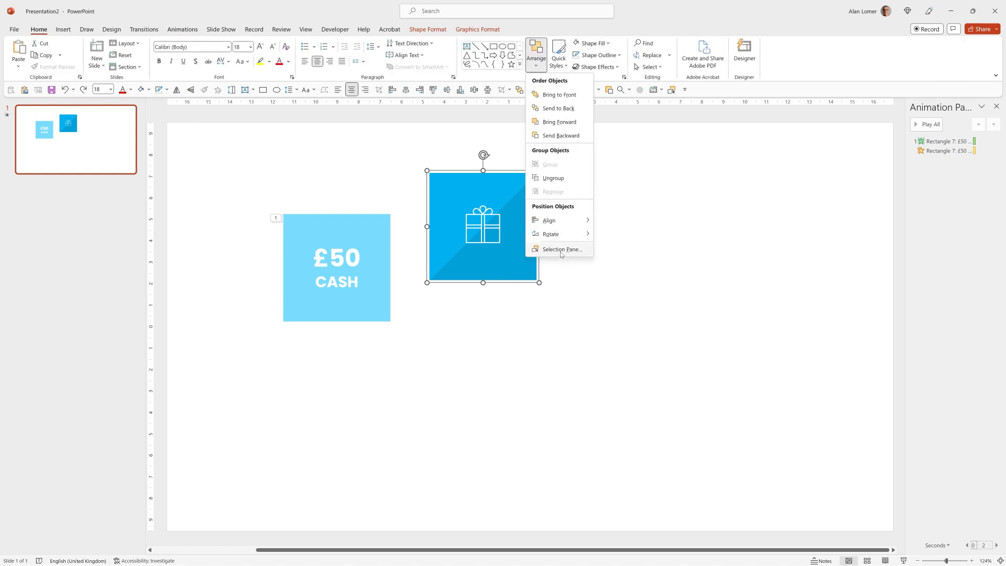
{"action": "left_click", "coordinate": [562, 249]}
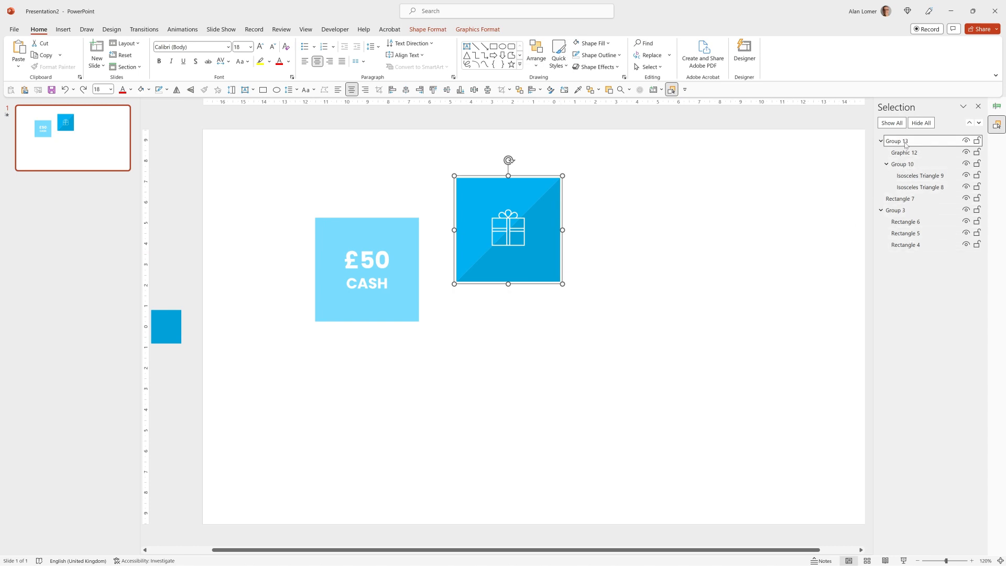
{"action": "double_click", "coordinate": [897, 141]}
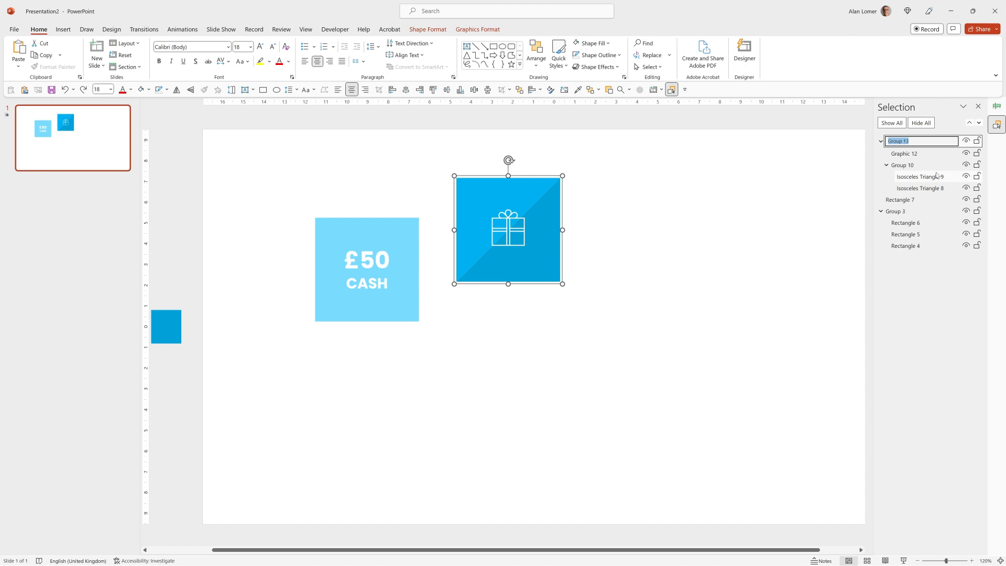
{"action": "type", "text": "panel"}
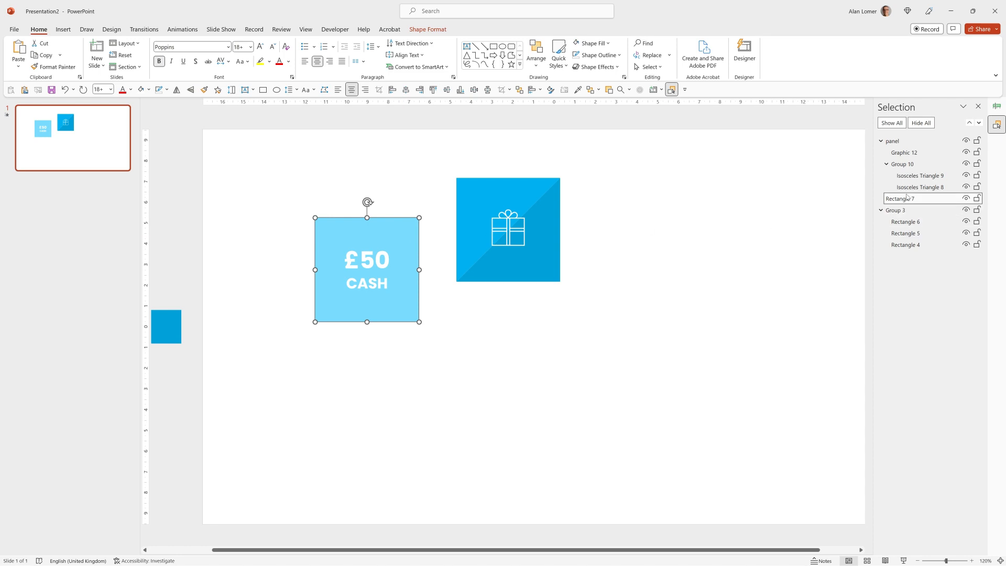
{"action": "double_click", "coordinate": [900, 198]}
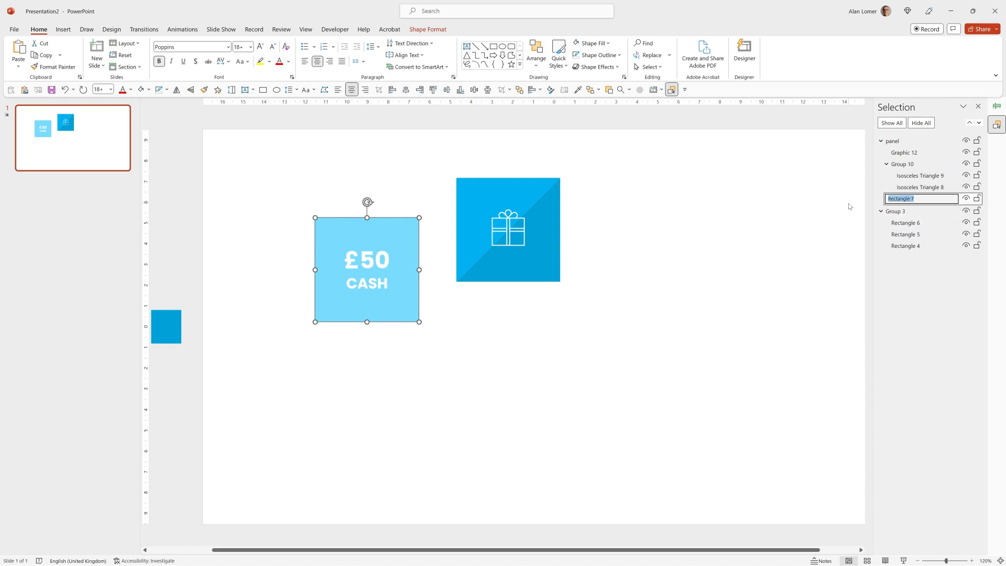
{"action": "type", "text": "light blue"}
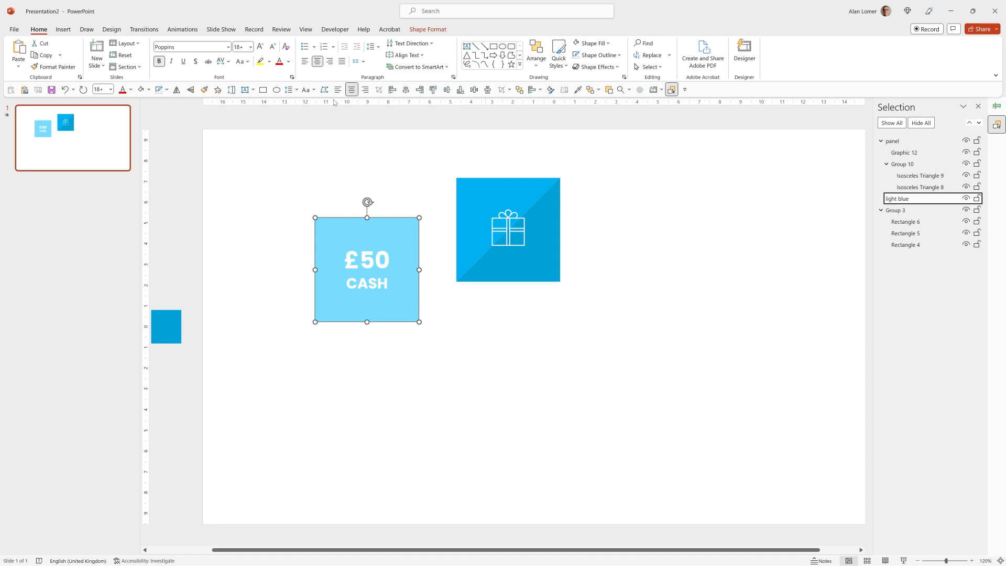
{"action": "left_click", "coordinate": [182, 29]}
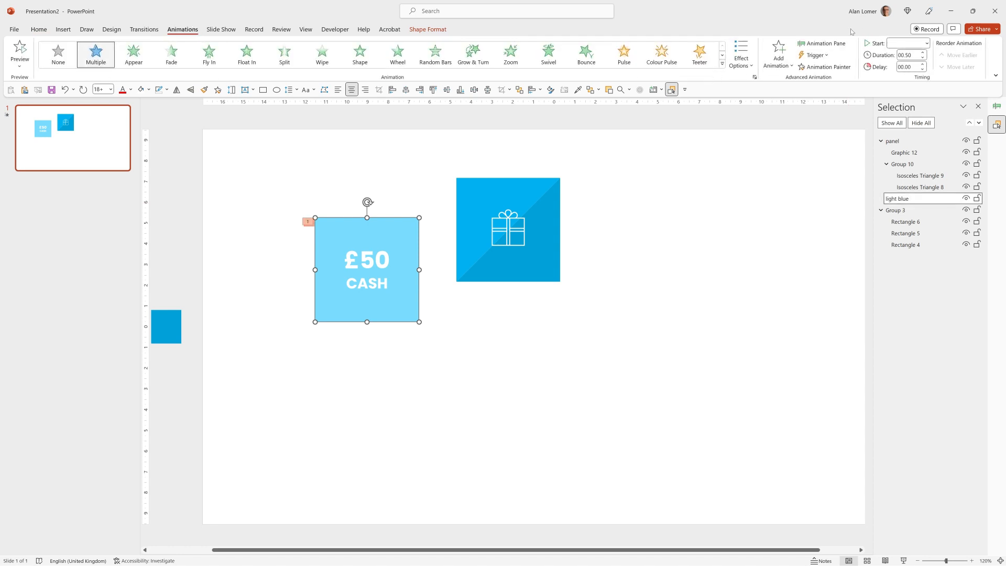
Set the tile's animation trigger to 'Start effect on click of: panel' in Effect Options
{"action": "left_click", "coordinate": [823, 43]}
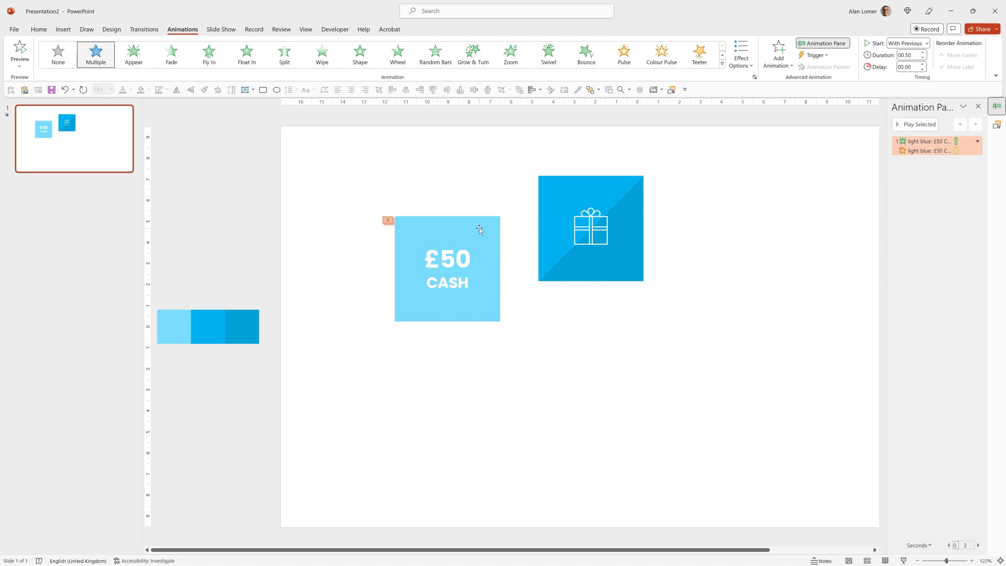
{"action": "mouse_move", "coordinate": [472, 234]}
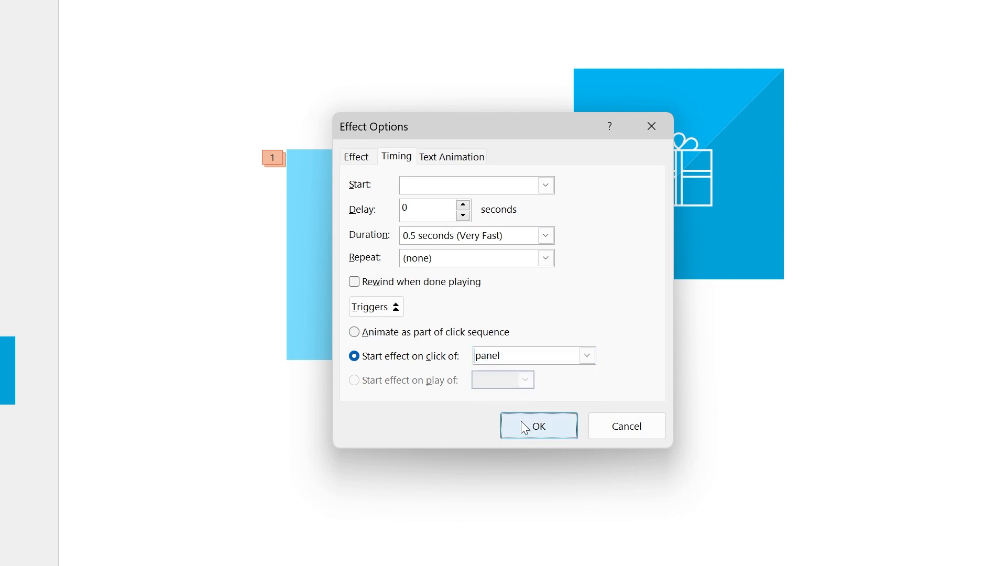
{"action": "left_click", "coordinate": [538, 426]}
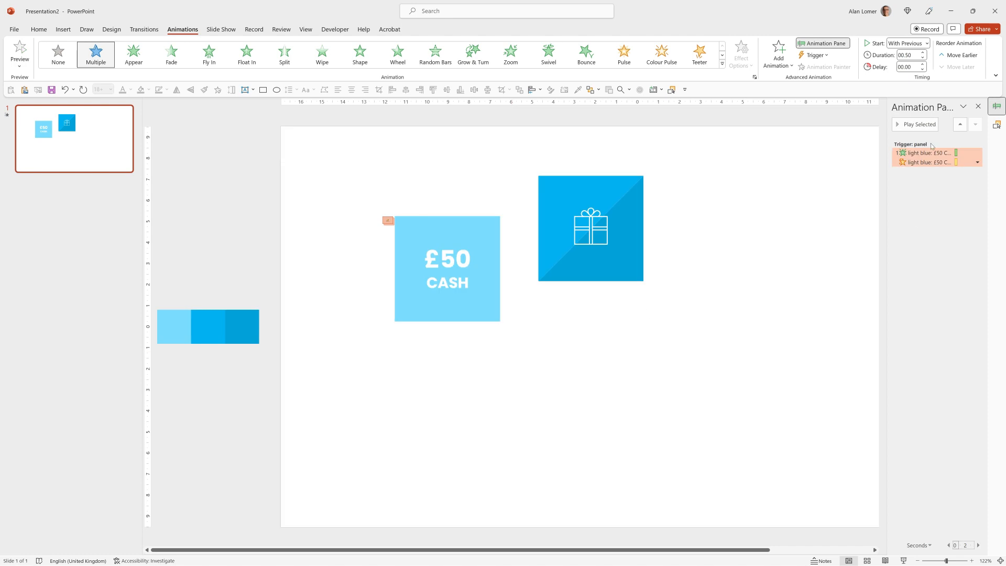
{"action": "mouse_move", "coordinate": [859, 187]}
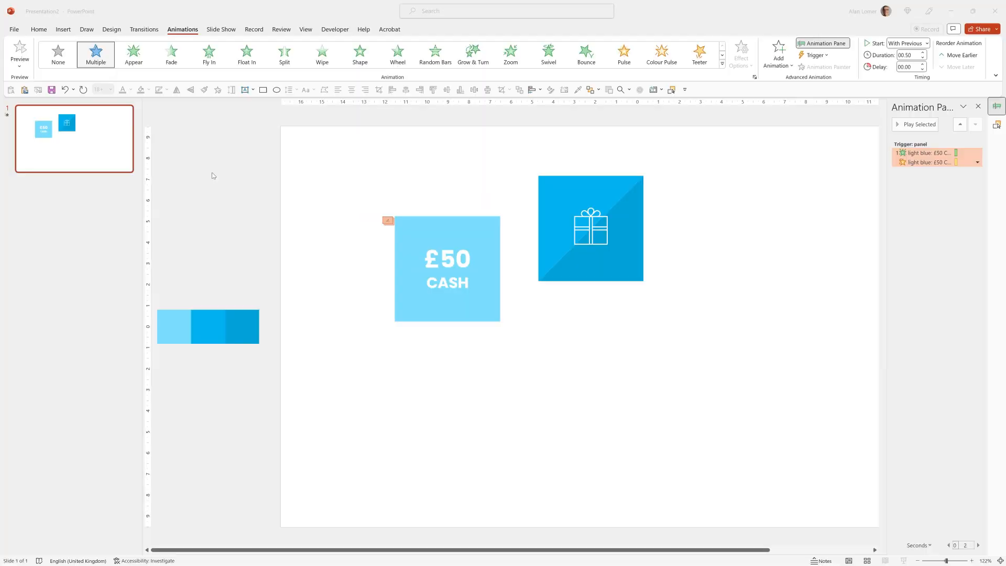
{"action": "left_click", "coordinate": [447, 269]}
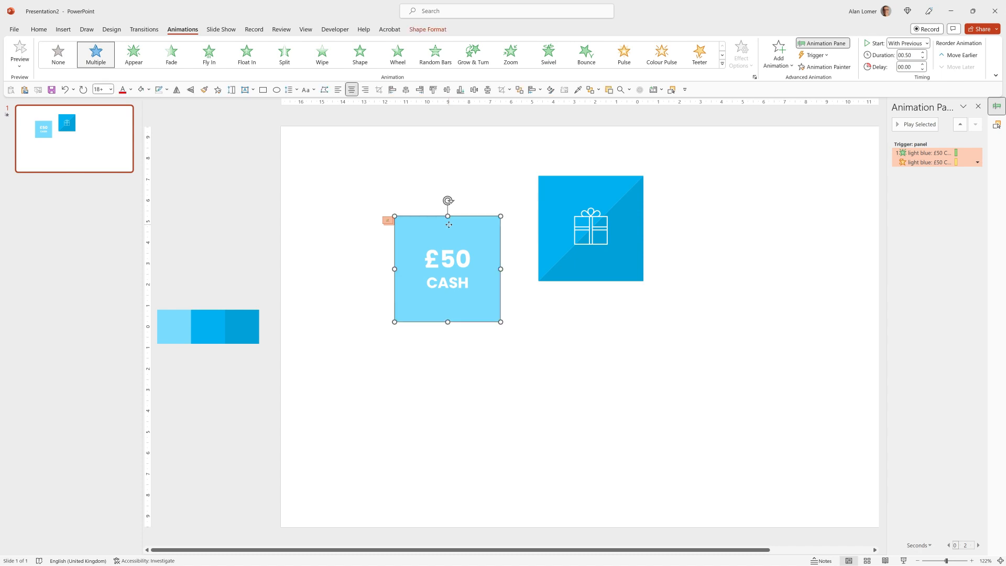
{"action": "mouse_move", "coordinate": [797, 98]}
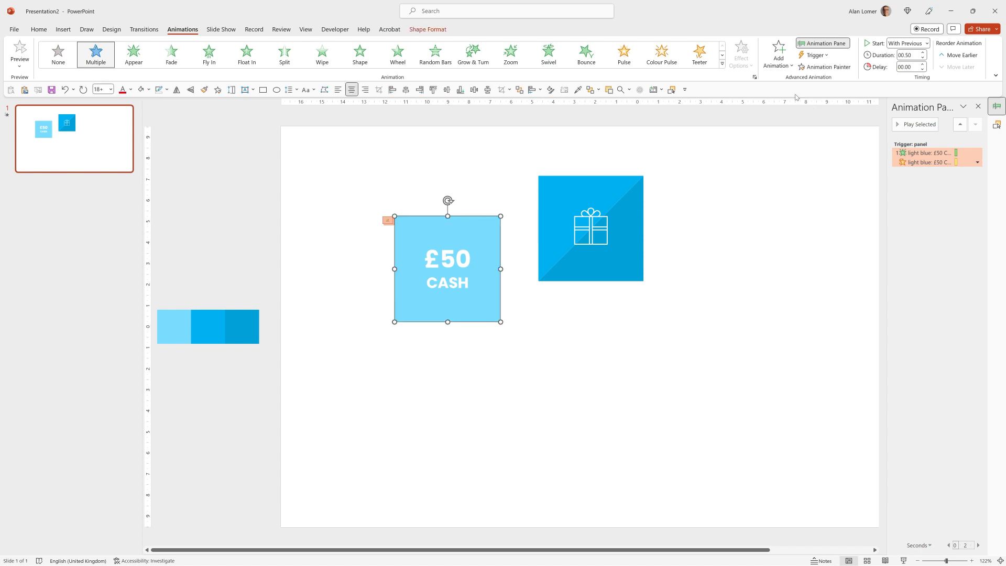
Add a Fade exit to the £50 CASH tile, triggered by clicking the tile itself
{"action": "left_click", "coordinate": [777, 53]}
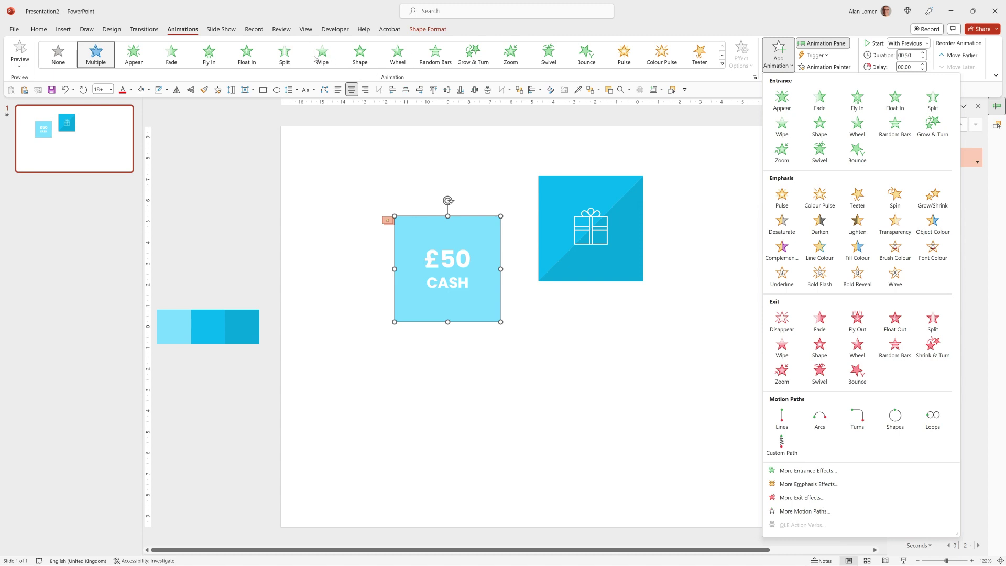
{"action": "mouse_move", "coordinate": [819, 318]}
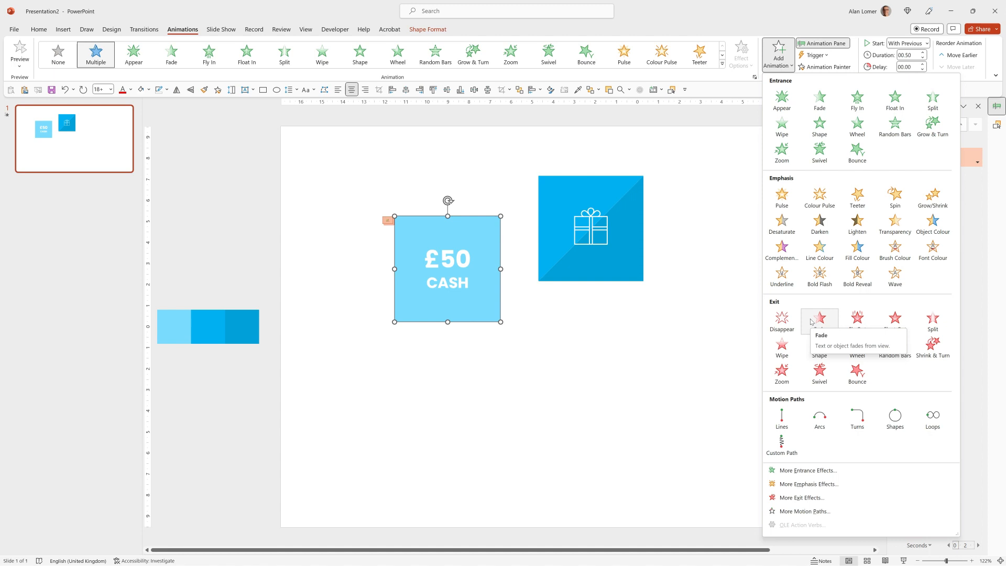
{"action": "left_click", "coordinate": [820, 319]}
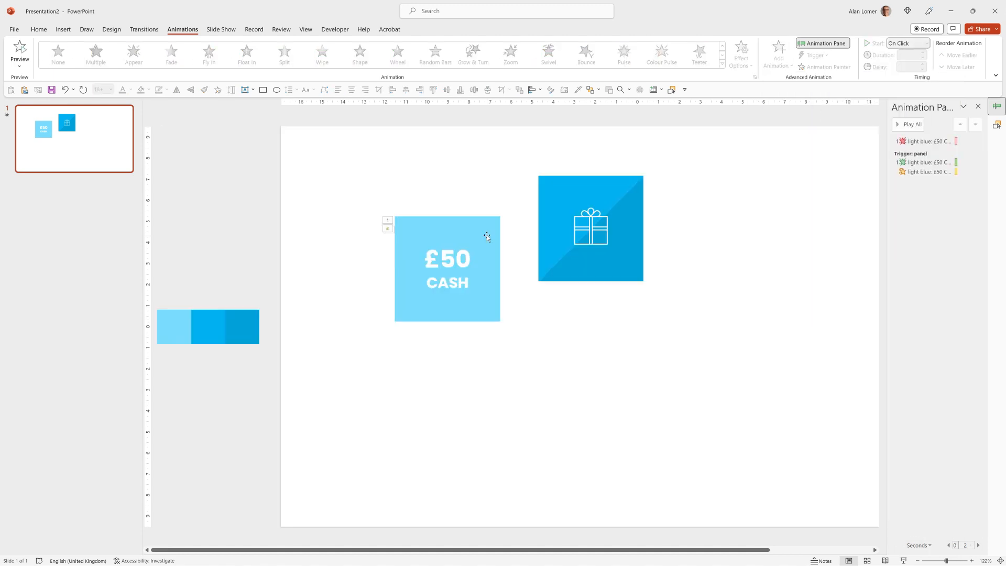
{"action": "left_click", "coordinate": [924, 140]}
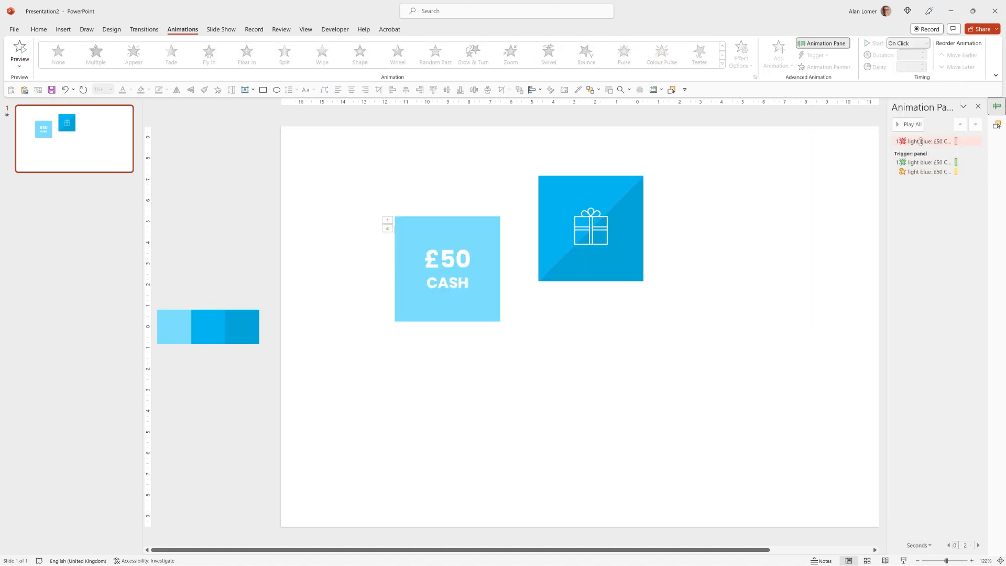
{"action": "left_click", "coordinate": [982, 141]}
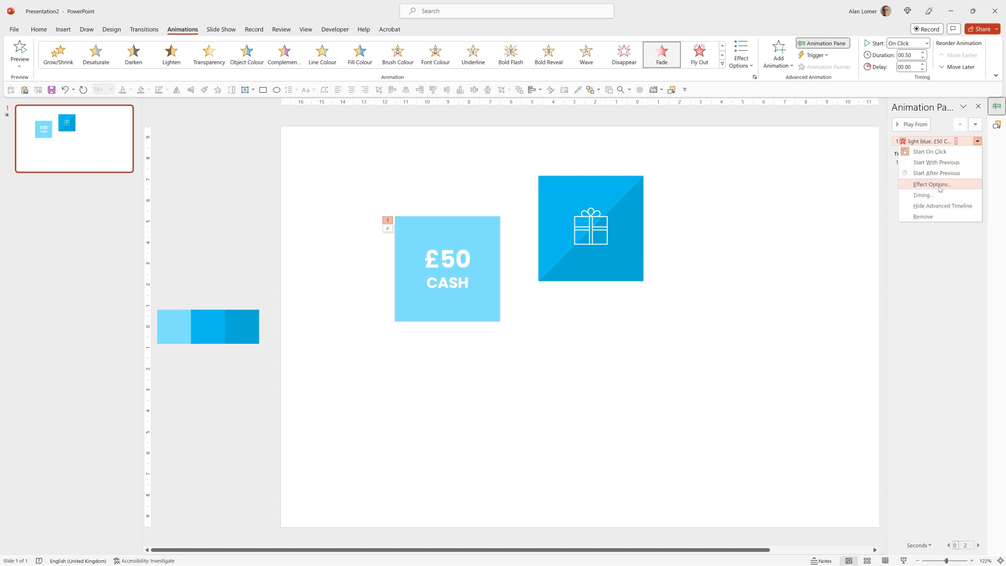
{"action": "left_click", "coordinate": [932, 195]}
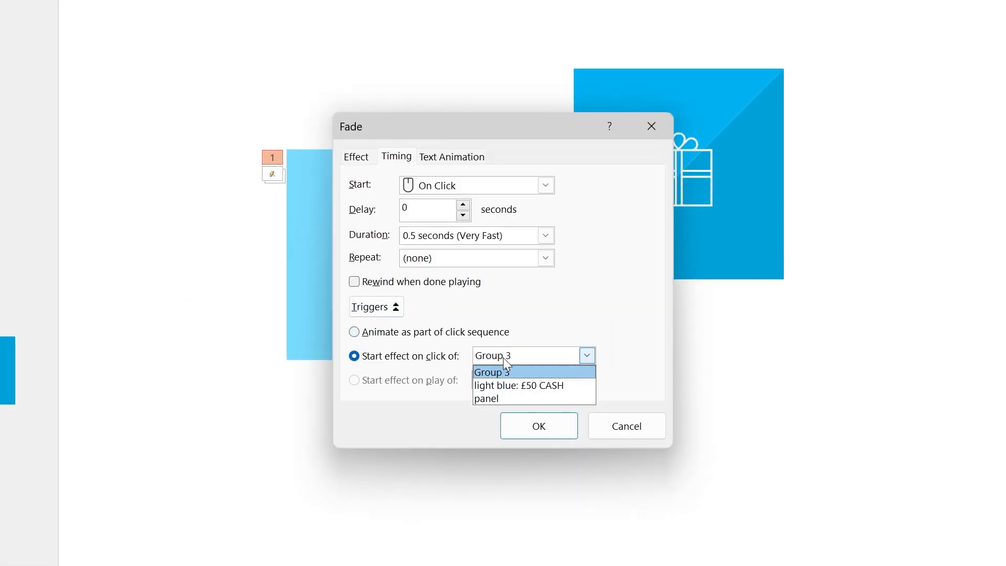
{"action": "left_click", "coordinate": [520, 391]}
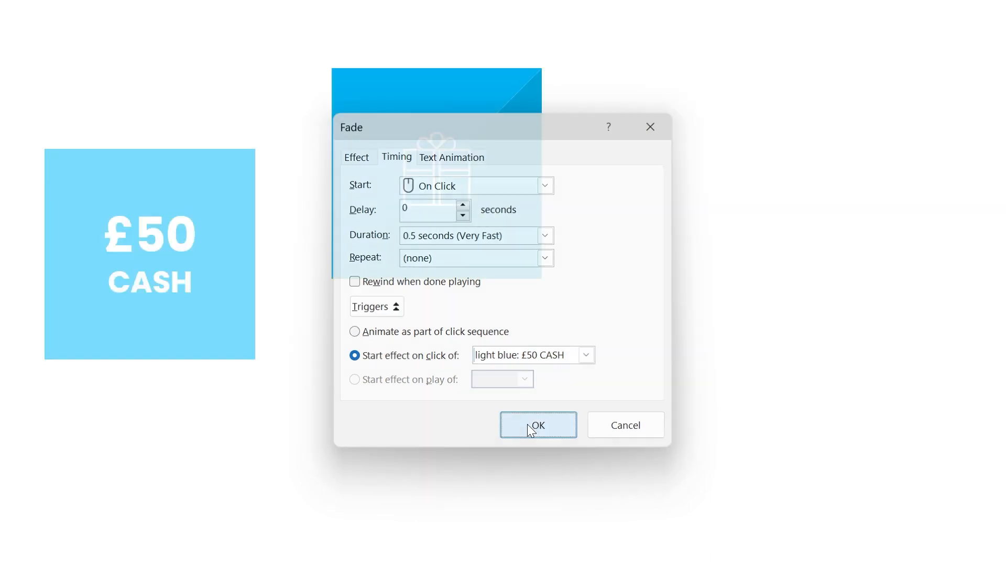
{"action": "left_click", "coordinate": [538, 425]}
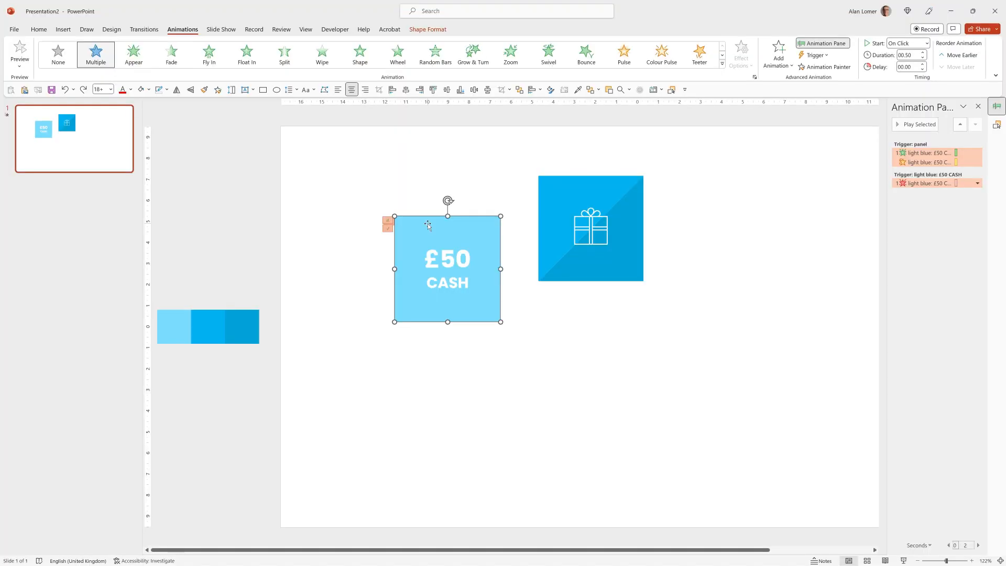
{"action": "mouse_move", "coordinate": [411, 253]}
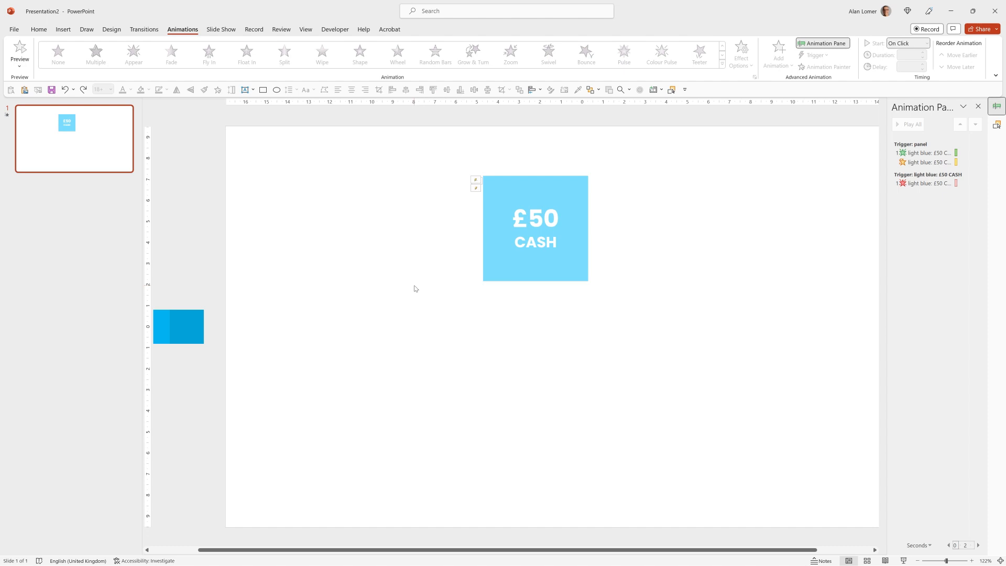
Select the duplicated £50 CASH tiles to arrange them into three rows of three
{"action": "scroll", "scroll_direction": "down", "scroll_amount": 3}
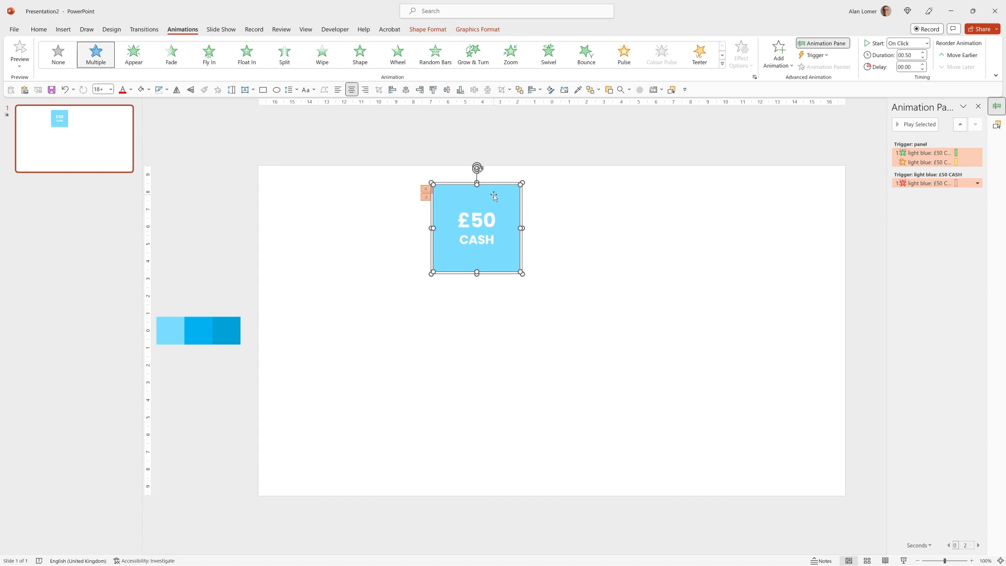
{"action": "mouse_move", "coordinate": [497, 201]}
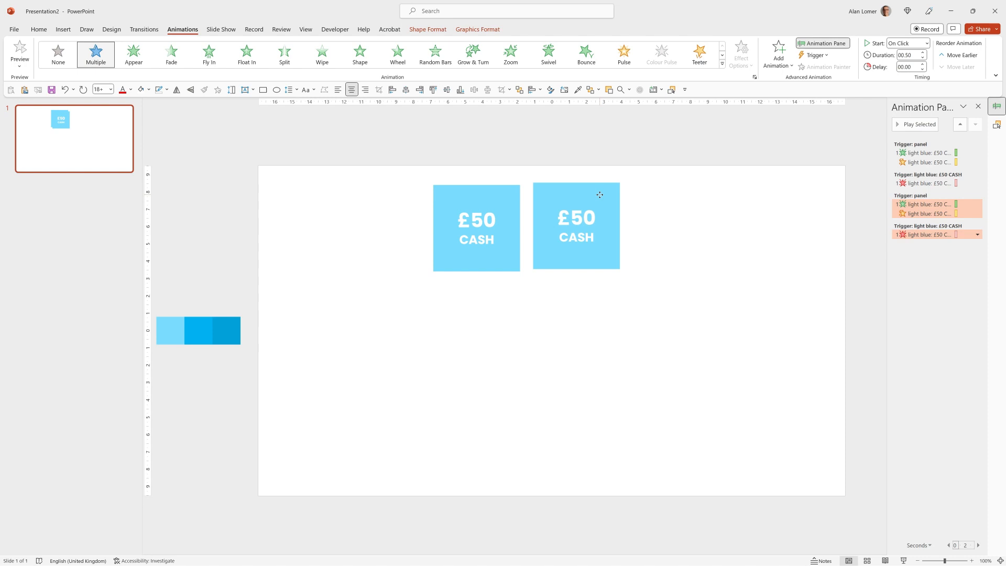
{"action": "left_click", "coordinate": [577, 226]}
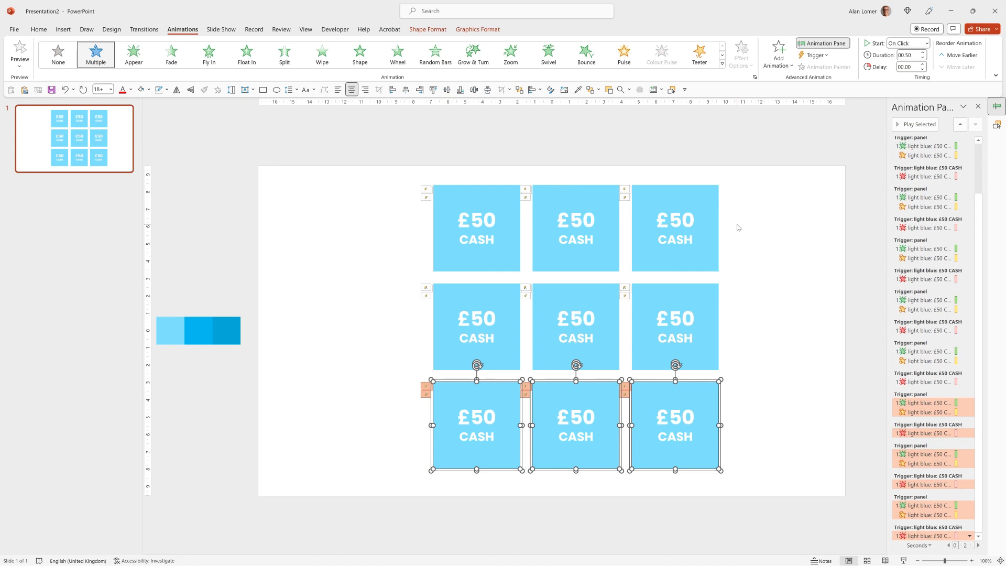
{"action": "left_click", "coordinate": [340, 203]}
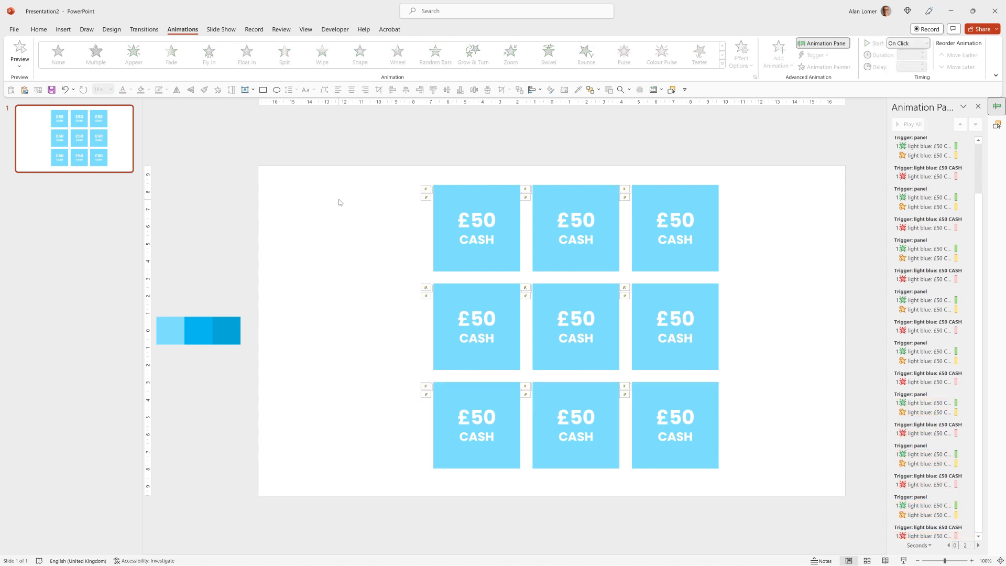
Draw a guide bar above the grid and align the tiles to it
{"action": "left_click", "coordinate": [263, 89]}
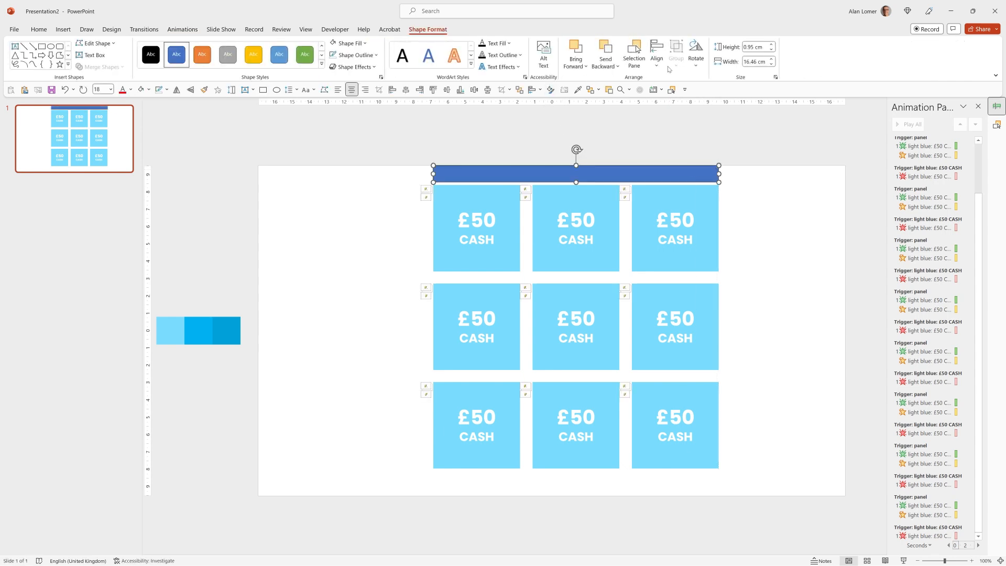
{"action": "left_click", "coordinate": [655, 53]}
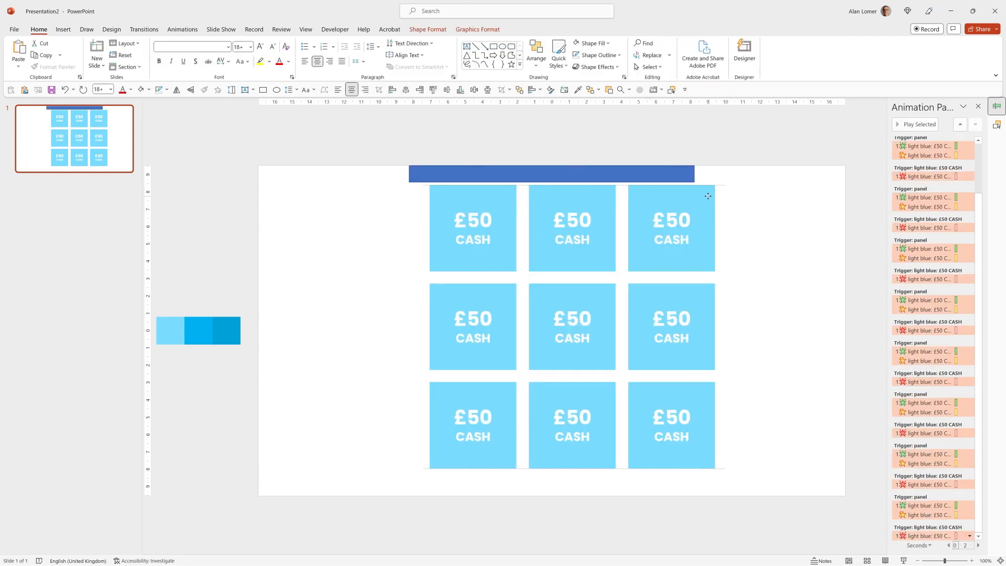
{"action": "left_click", "coordinate": [551, 173]}
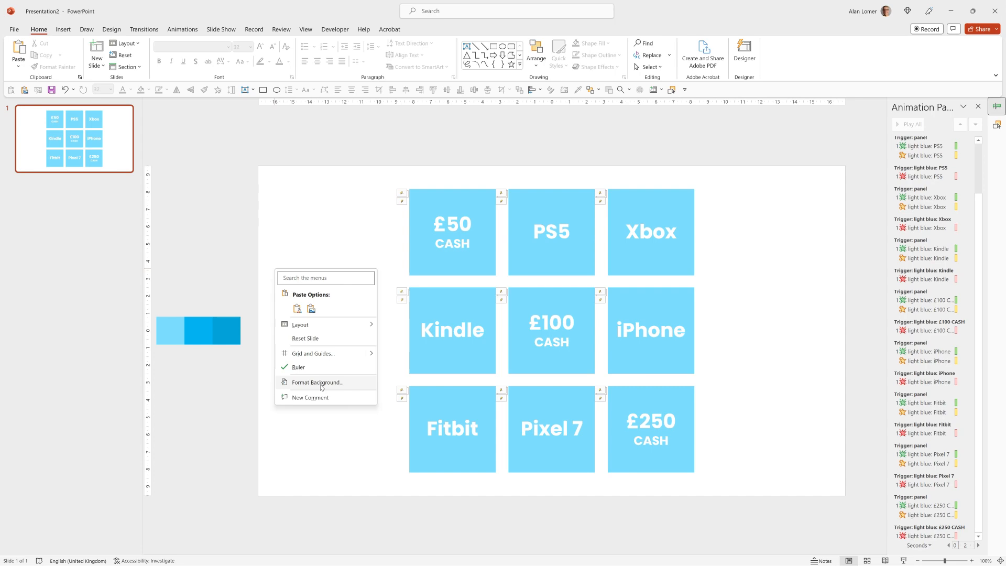
Fill the slide background with a dark blue texture picture
{"action": "left_click", "coordinate": [318, 383]}
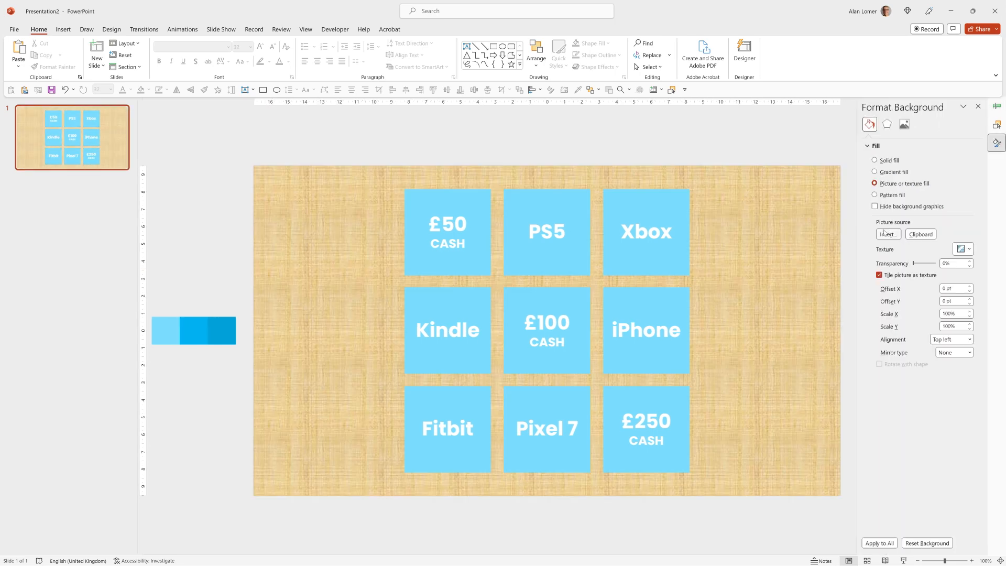
{"action": "left_click", "coordinate": [889, 234]}
{"action": "type", "text": "blue texture"}
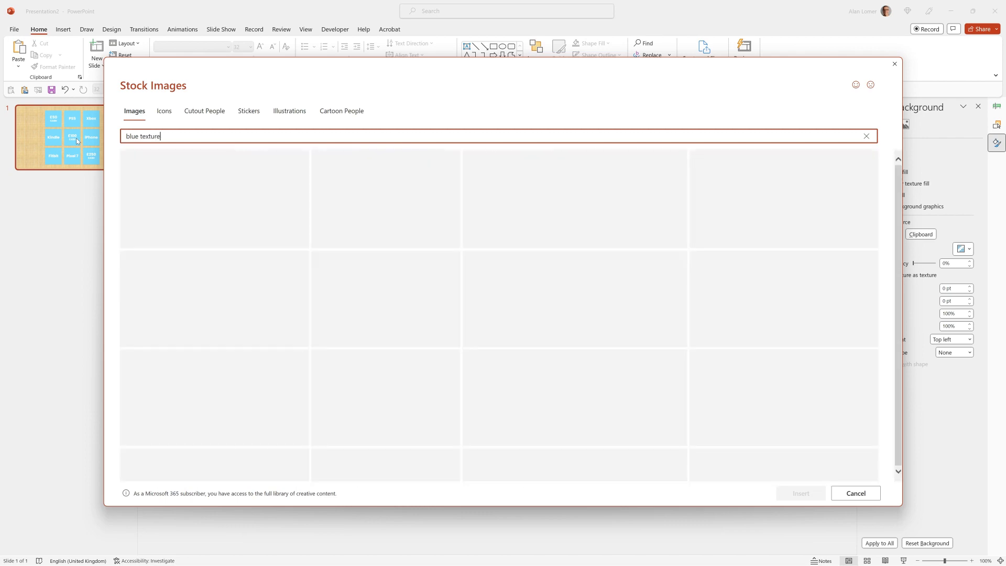
{"action": "left_click", "coordinate": [855, 493]}
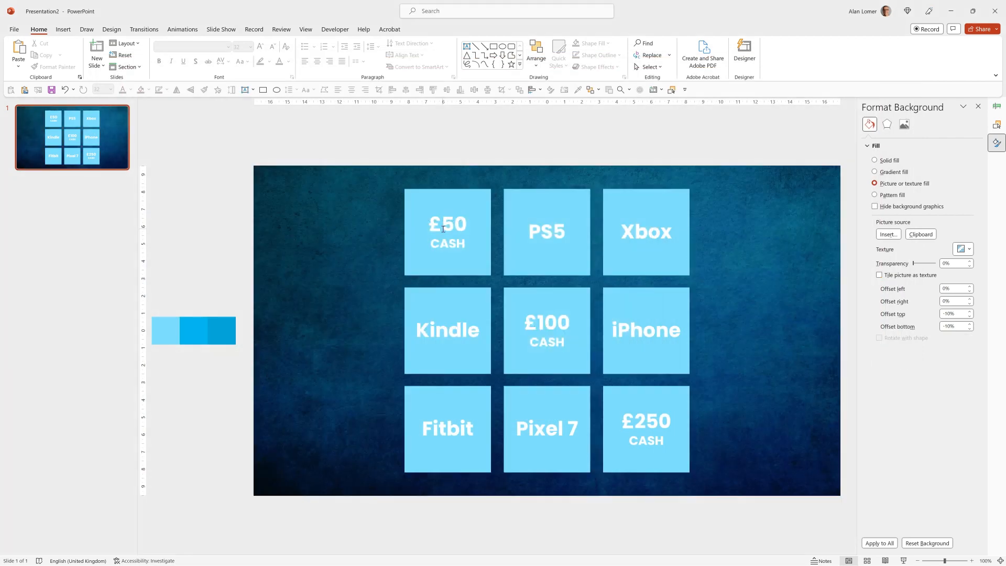